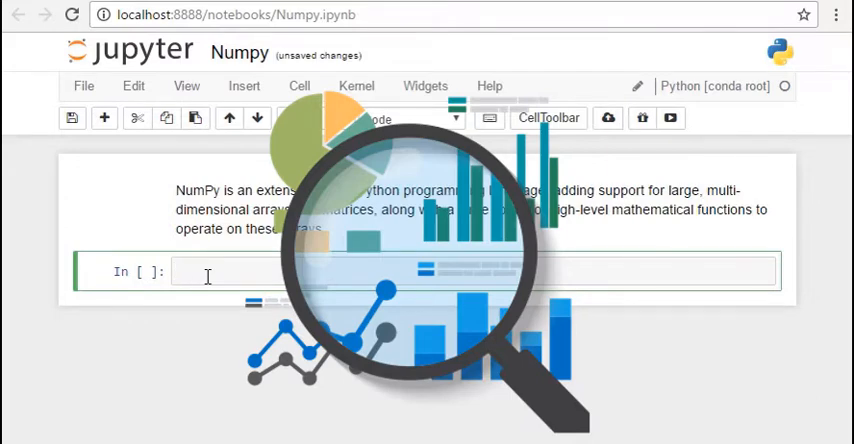
Import numpy as np
{"action": "type", "text": "im"}
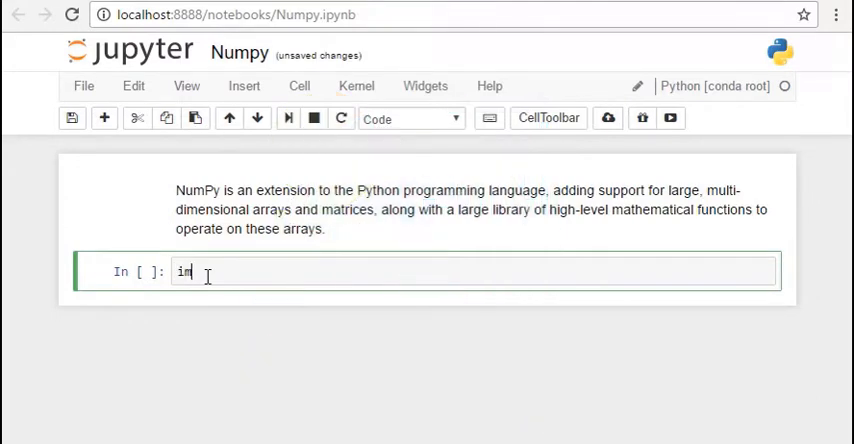
{"action": "type", "text": "port numpy"}
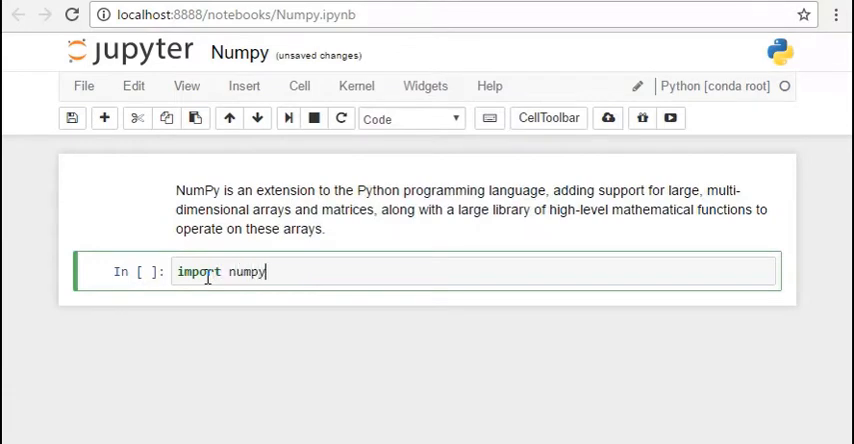
{"action": "type", "text": "as np"}
{"action": "type", "text": "x=["}
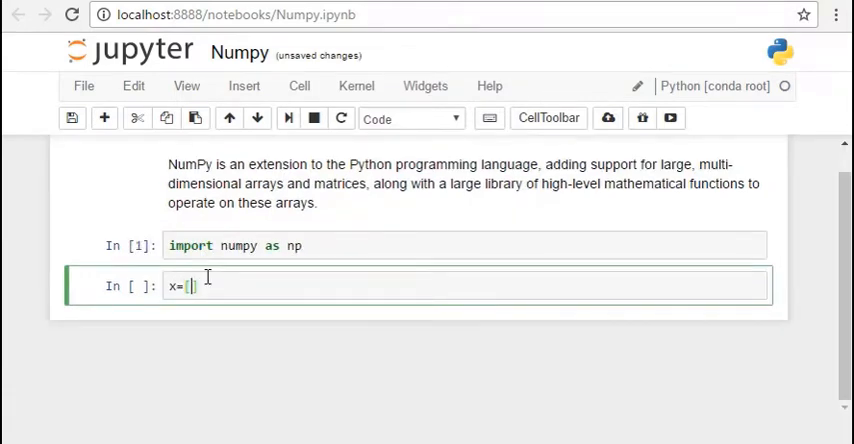
Convert the list [1, 2, 3.5, 4.8] into array a with np.array and print it
{"action": "type", "text": "1,2,"}
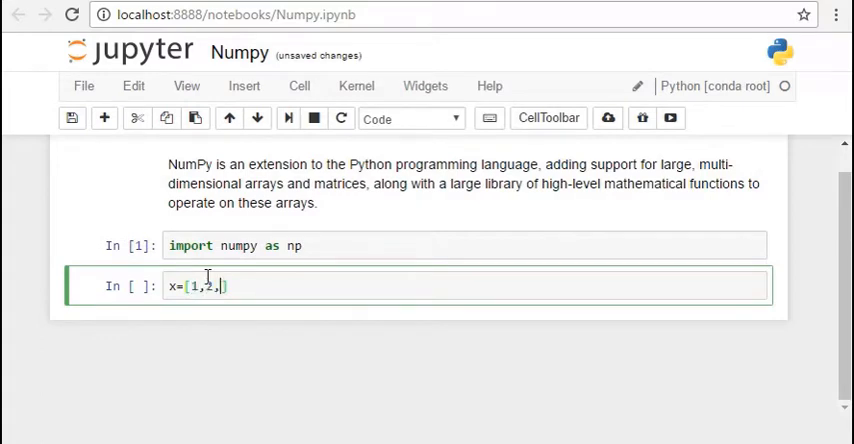
{"action": "type", "text": "3.5,4.8]"}
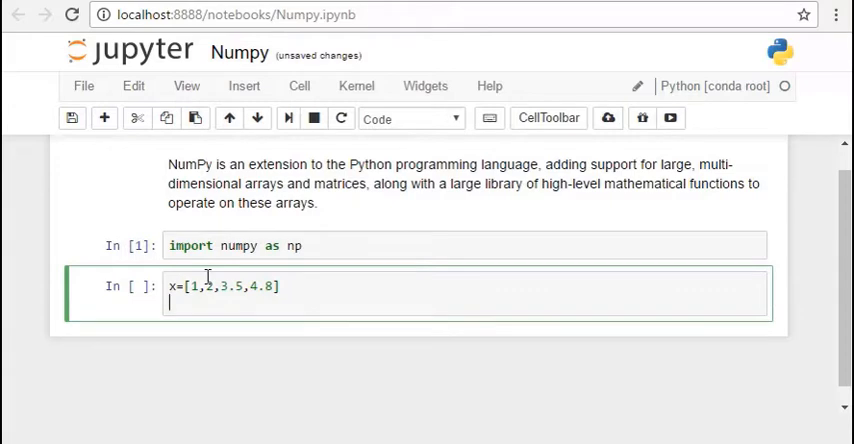
{"action": "type", "text": "a=np."}
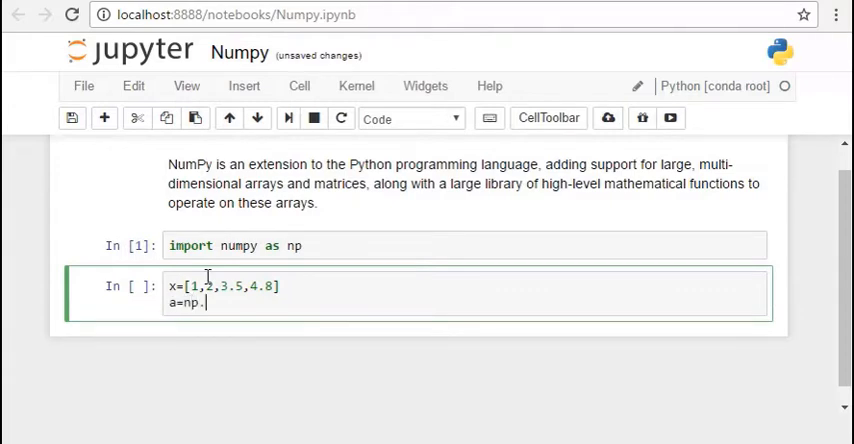
{"action": "type", "text": "array()"}
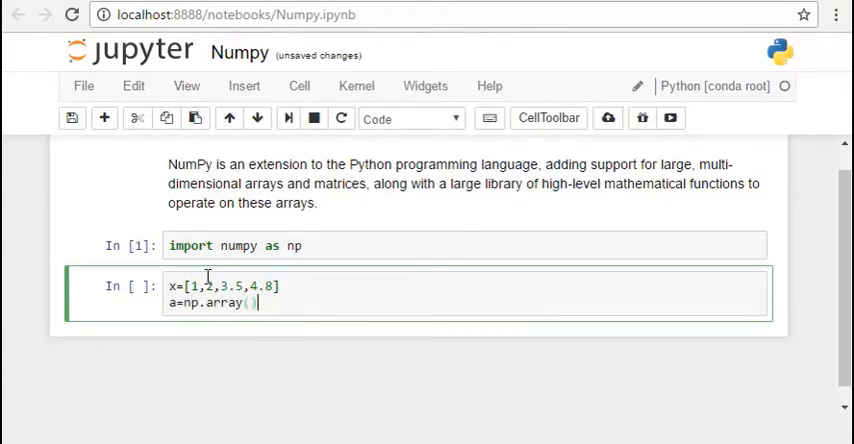
{"action": "type", "text": "x)"}
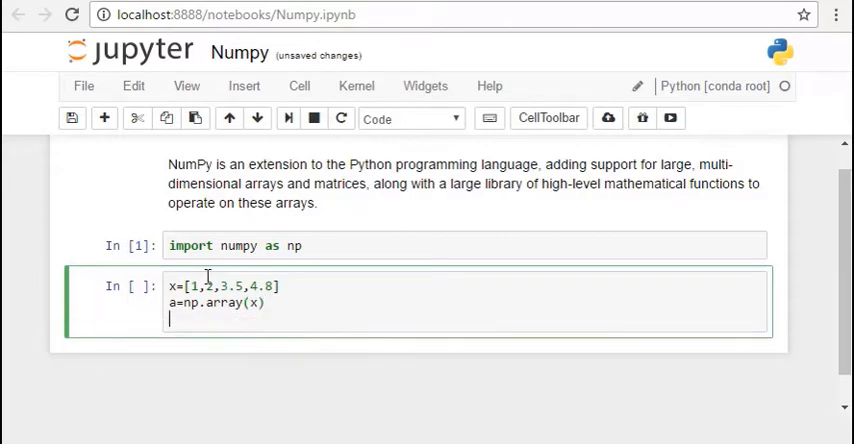
{"action": "type", "text": "print a"}
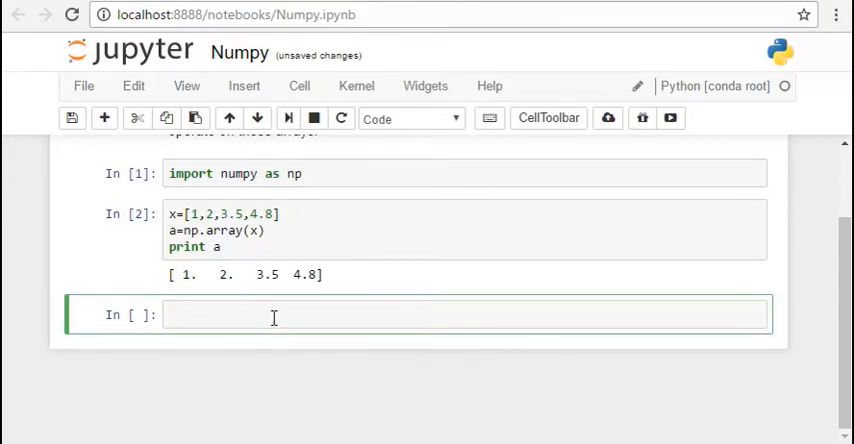
Print a*2 in a new cell, giving [2. 4. 7. 9.6]
{"action": "type", "text": "praint a"}
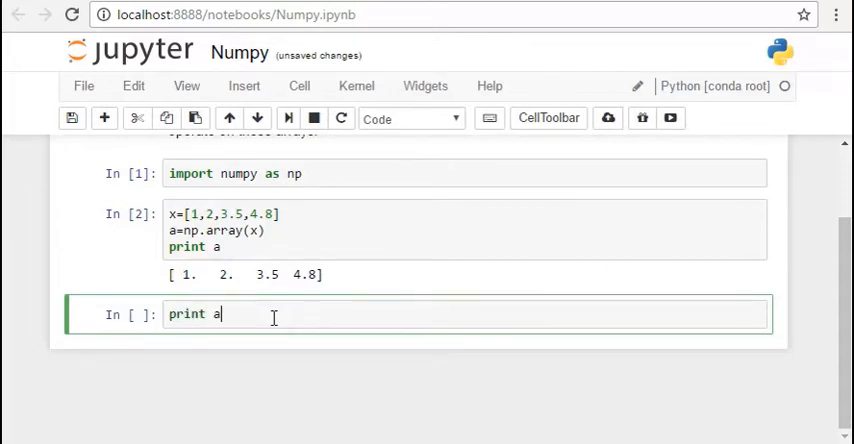
{"action": "type", "text": "*"}
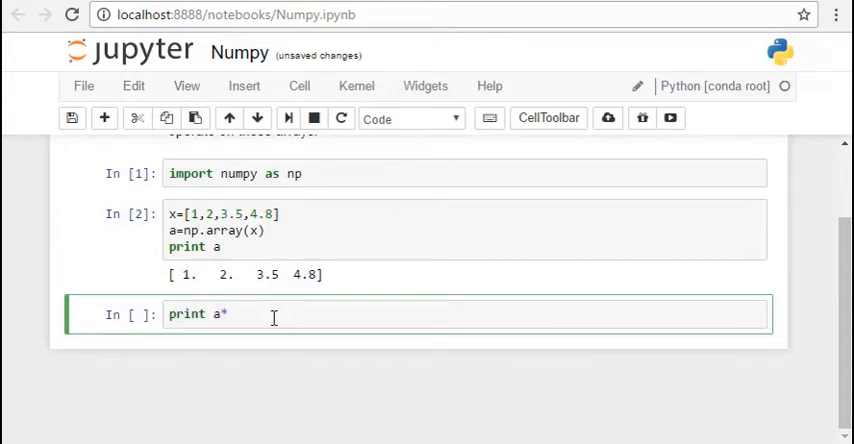
{"action": "type", "text": "2"}
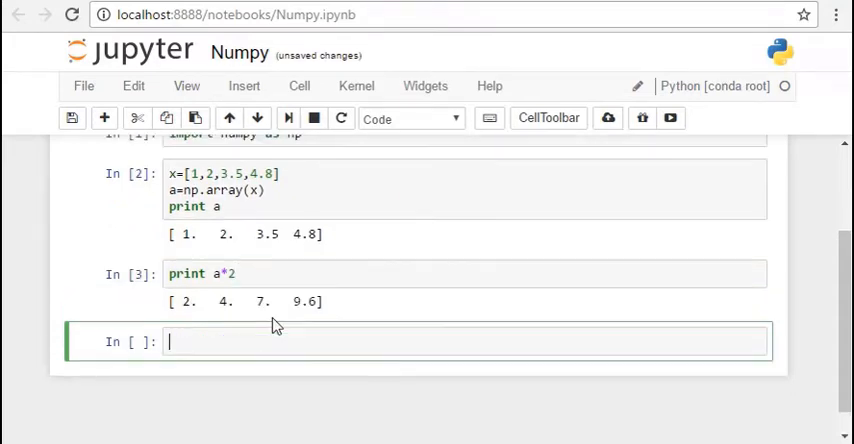
{"action": "mouse_move", "coordinate": [322, 303]}
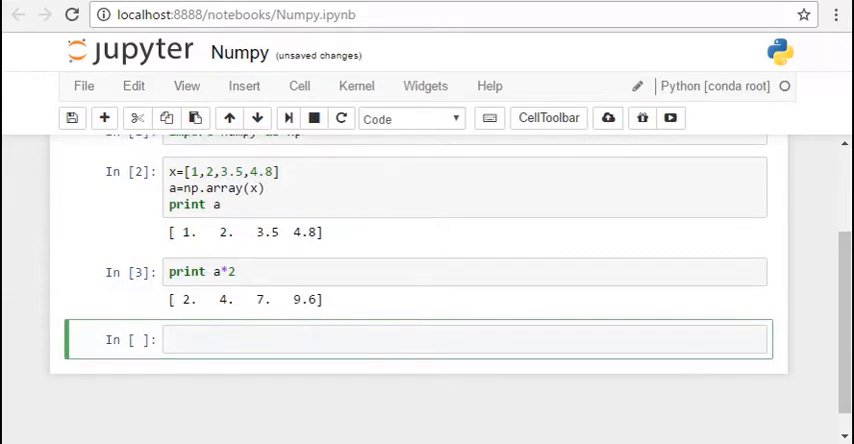
Assign x = np.arange(1,10) and display x as 1 through 9
{"action": "scroll", "scroll_direction": "down", "scroll_amount": 3}
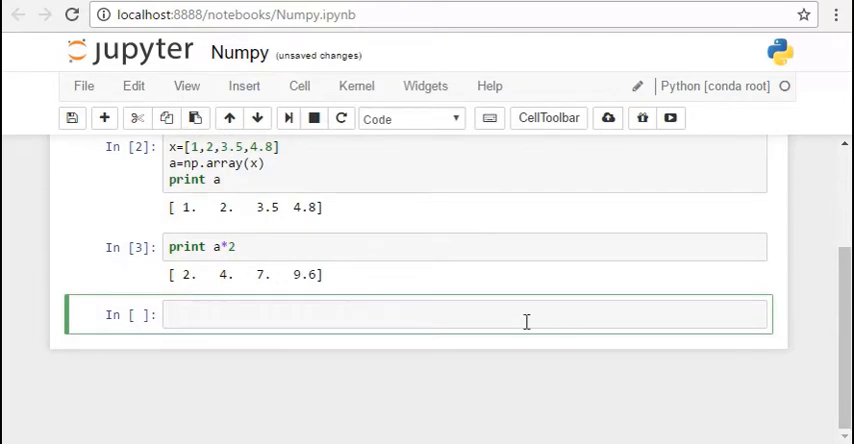
{"action": "mouse_move", "coordinate": [383, 317]}
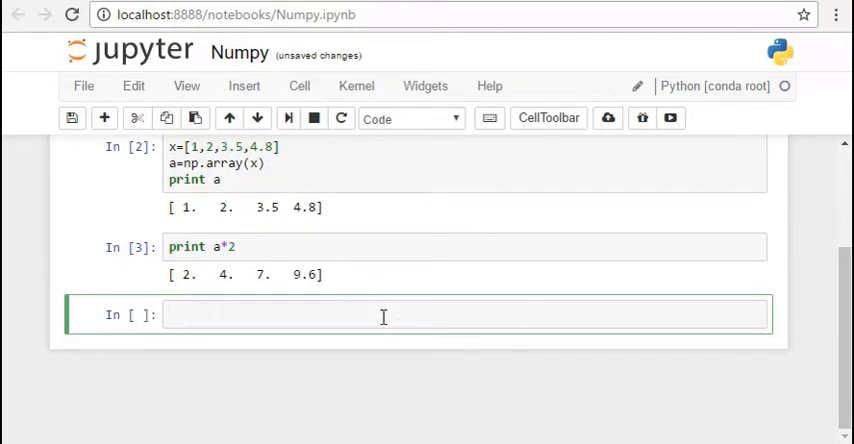
{"action": "type", "text": "x="}
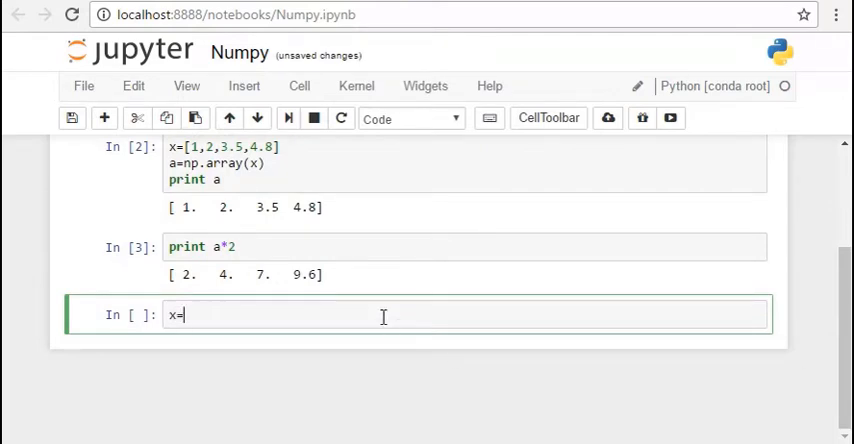
{"action": "type", "text": "np.a"}
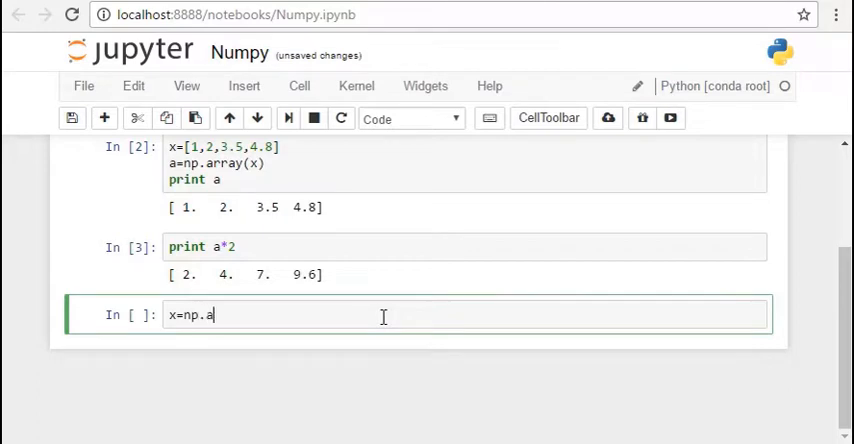
{"action": "type", "text": "rang"}
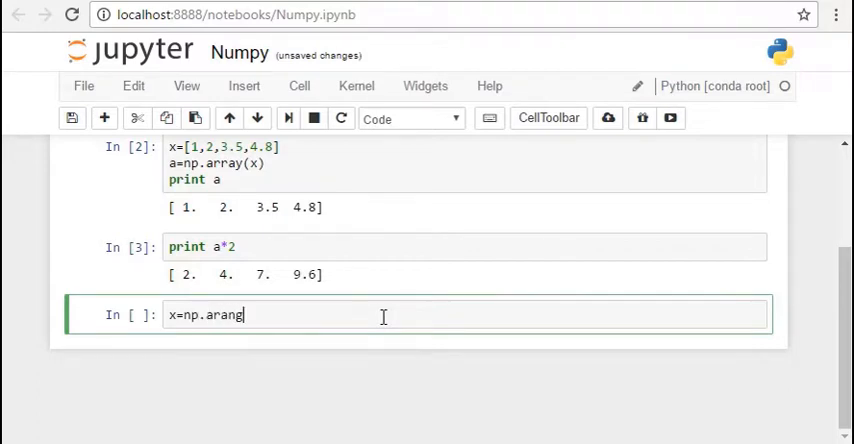
{"action": "type", "text": "e()"}
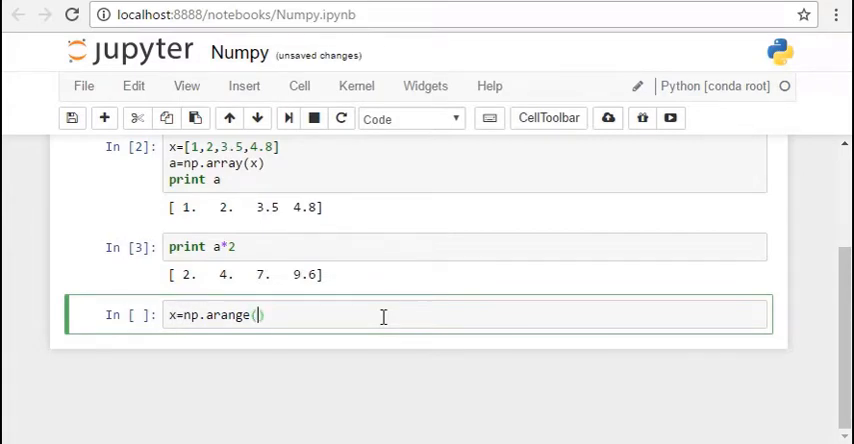
{"action": "type", "text": "1,10"}
{"action": "type", "text": "x"}
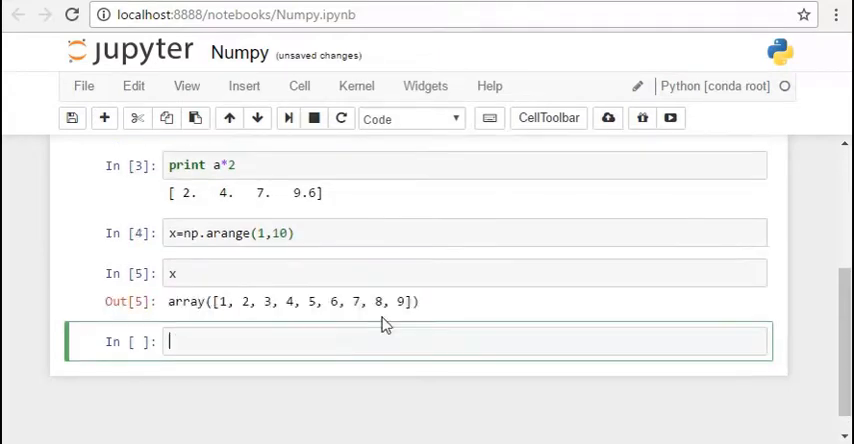
{"action": "mouse_move", "coordinate": [277, 233]}
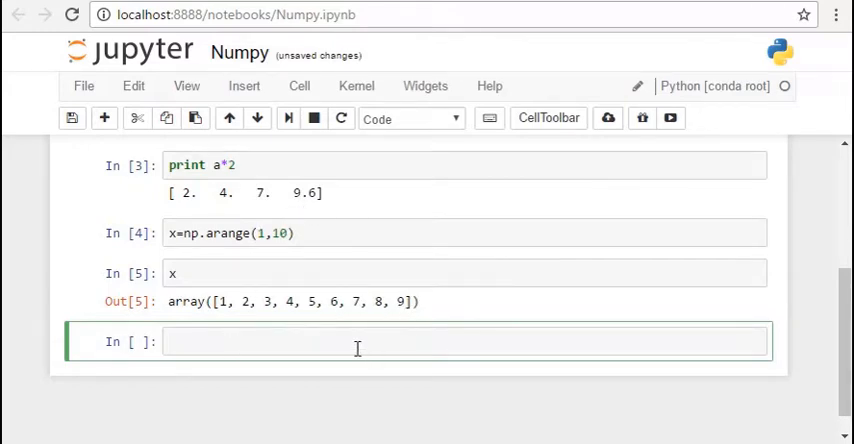
Run np.arange(0.1, 1.2, 0.1) to get values from 0.1 to 1.1
{"action": "type", "text": "x="}
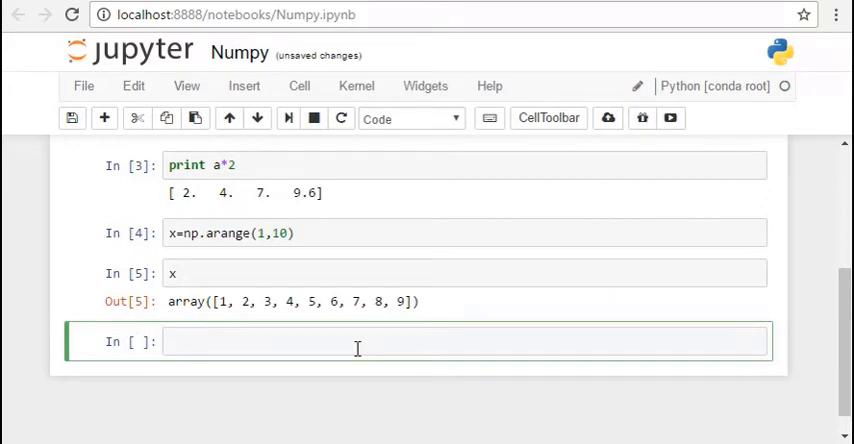
{"action": "type", "text": "np.arange("}
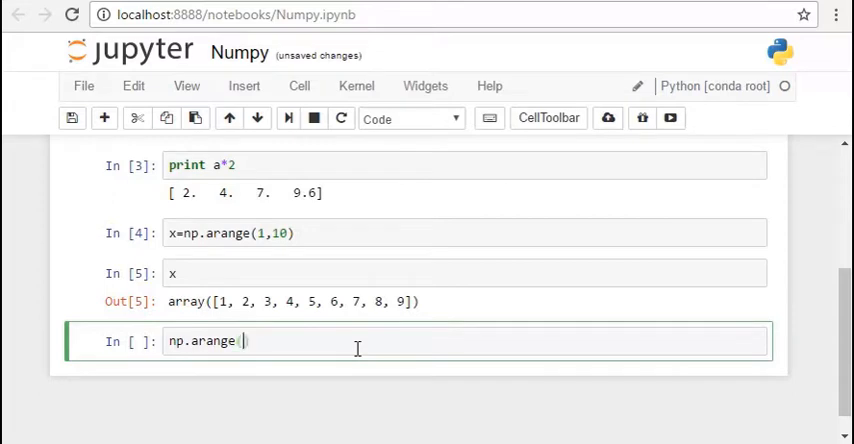
{"action": "type", "text": "0.1"}
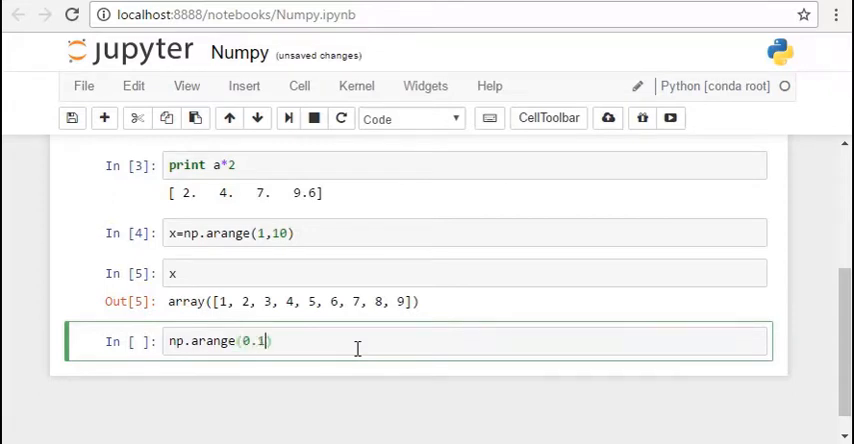
{"action": "type", "text": ",1."}
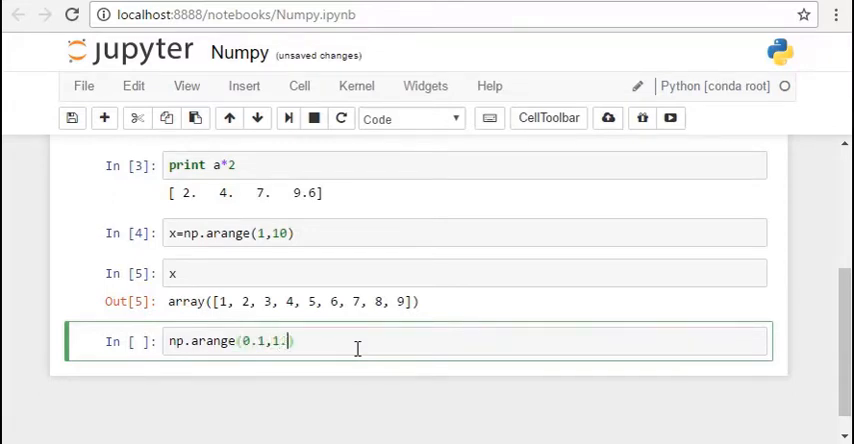
{"action": "type", "text": "2,0.1"}
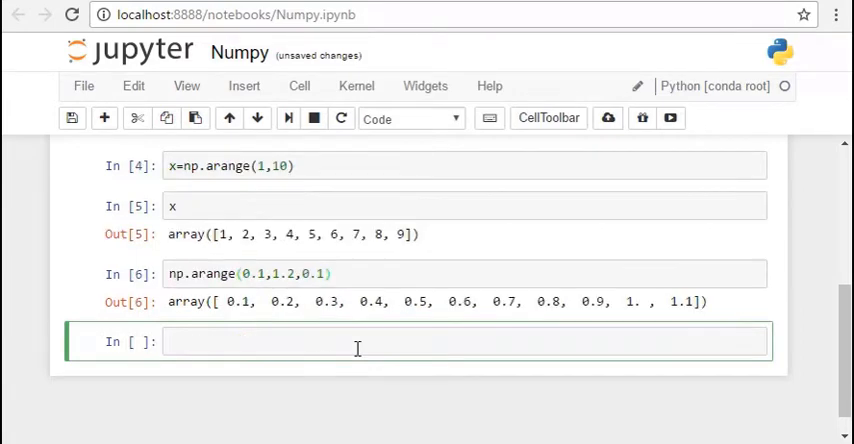
Define b = np.array([[1,1],[2,2]]), display it, and check b.ndim returns 2
{"action": "type", "text": "a=np.array([[]["}
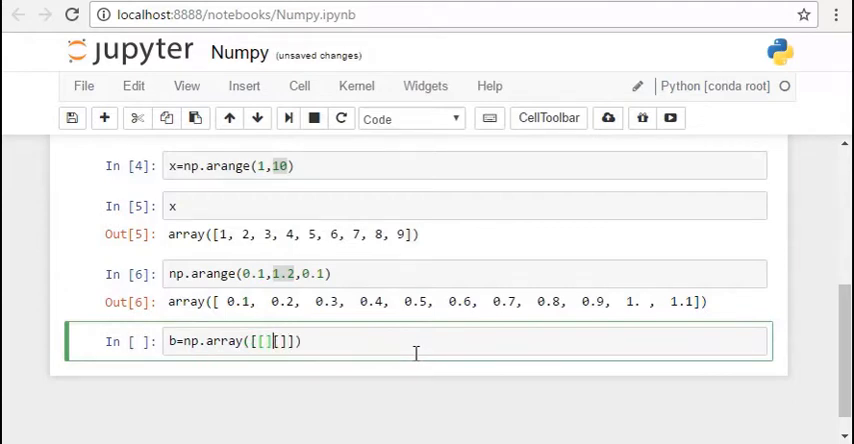
{"action": "type", "text": "1,1],[2,2"}
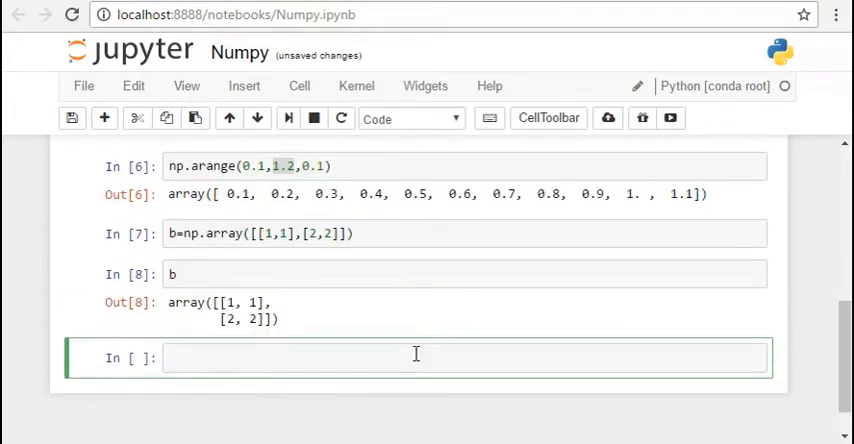
{"action": "type", "text": "b"}
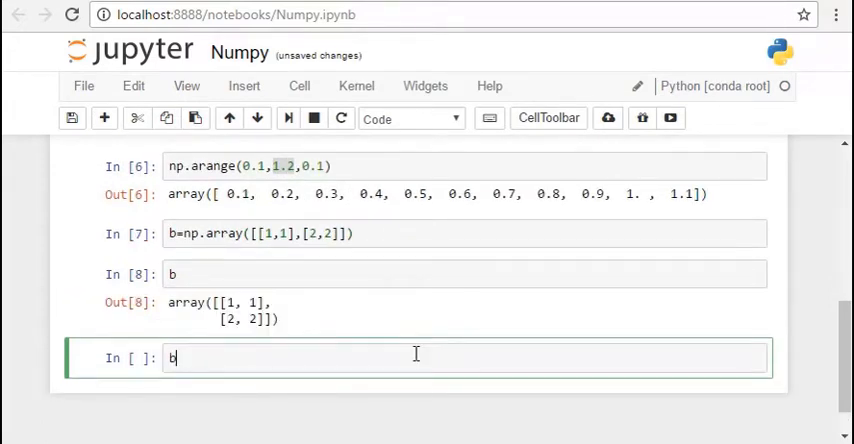
{"action": "type", "text": ".ndim"}
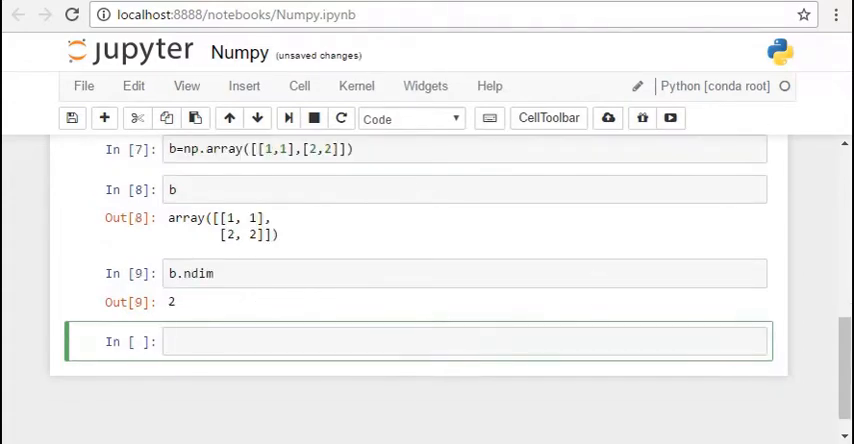
Check a.ndim in a new cell, which returns 1
{"action": "left_click", "coordinate": [222, 340]}
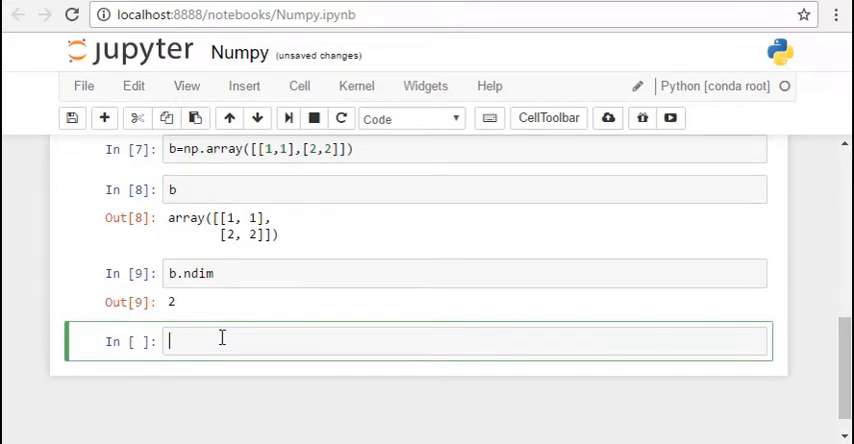
{"action": "type", "text": "a.a"}
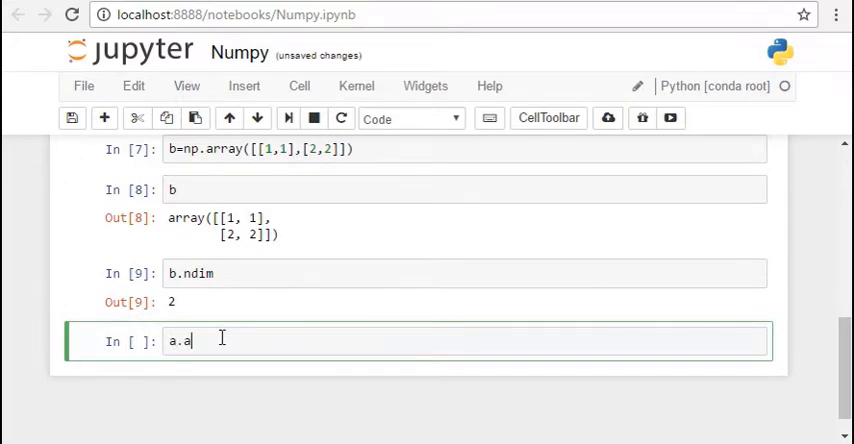
{"action": "type", "text": "ndim"}
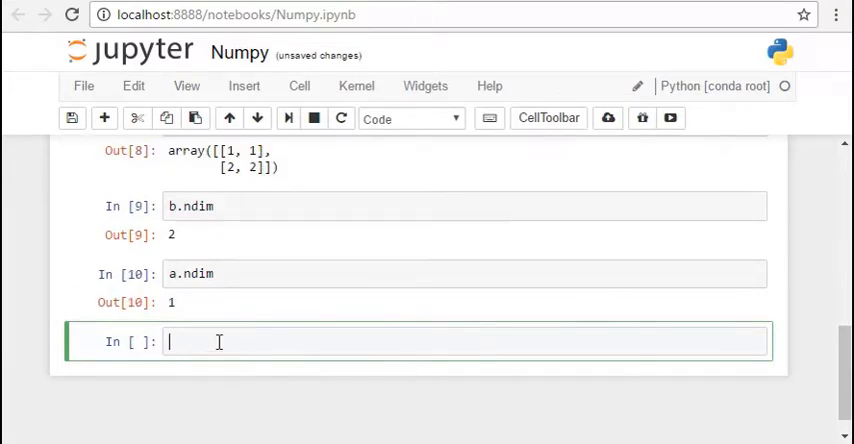
Get np.shape(b) as (2, 2) and np.shape(a) as (4,)
{"action": "type", "text": "n"}
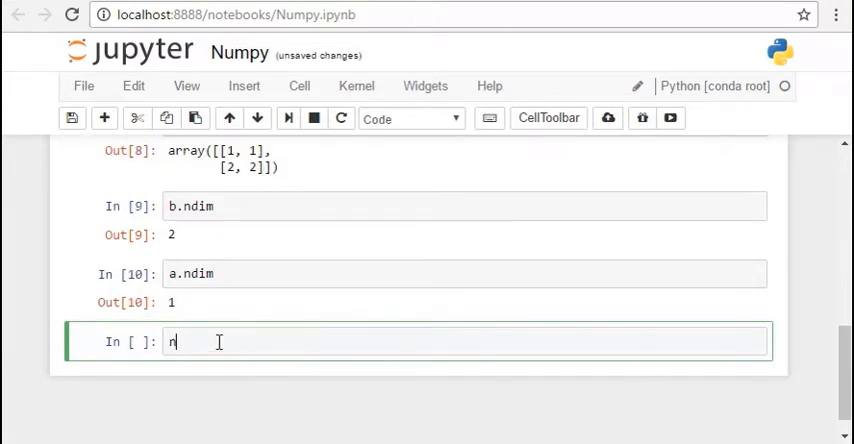
{"action": "type", "text": "p.shpa"}
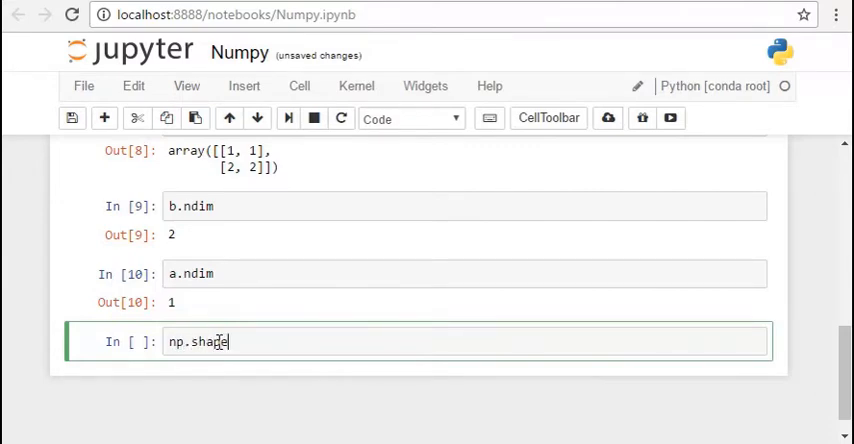
{"action": "type", "text": "(b)"}
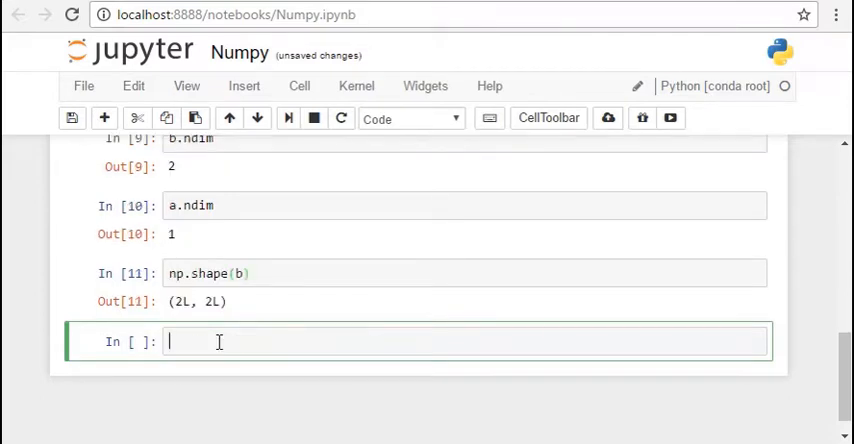
{"action": "type", "text": "np.sha"}
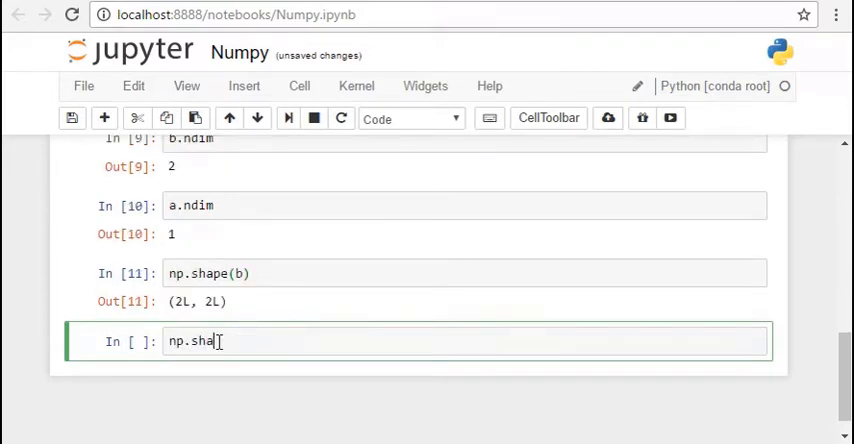
{"action": "type", "text": "pe()"}
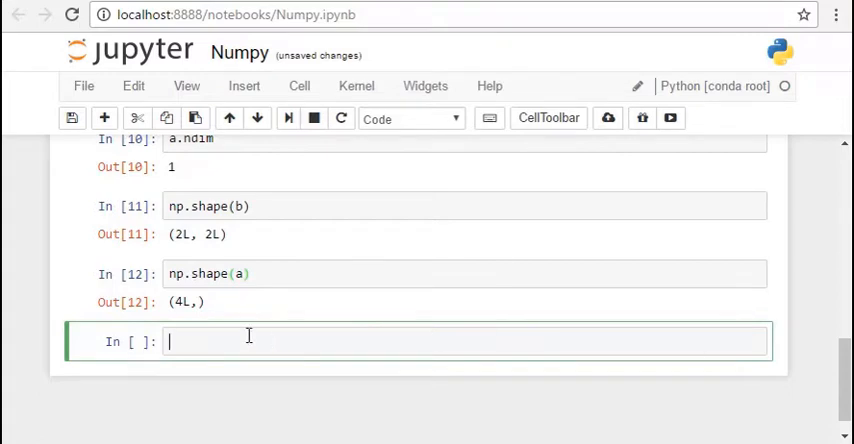
Under an '#indexing' comment, print b[0] and b[0][0]
{"action": "type", "text": "#"}
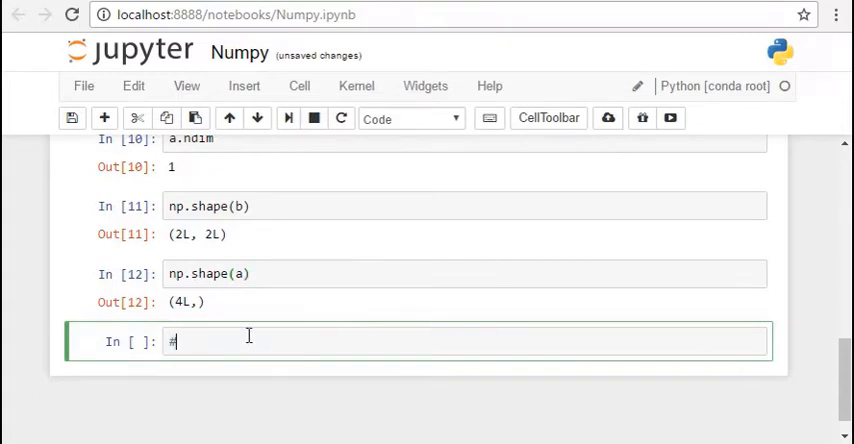
{"action": "type", "text": "ind"}
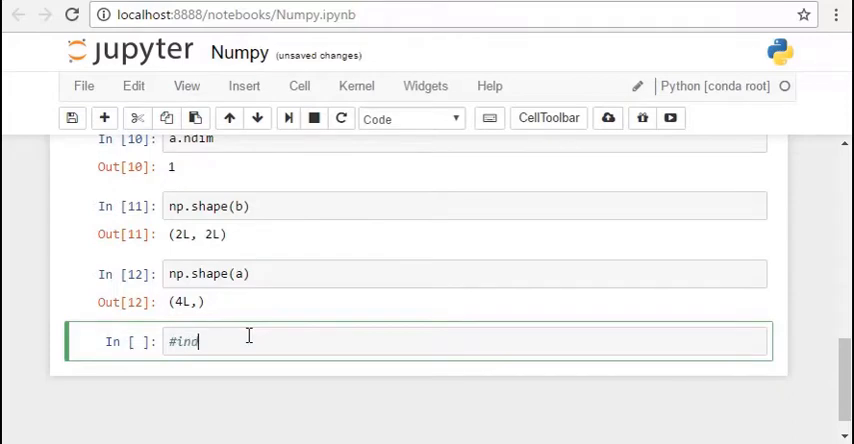
{"action": "type", "text": "exing"}
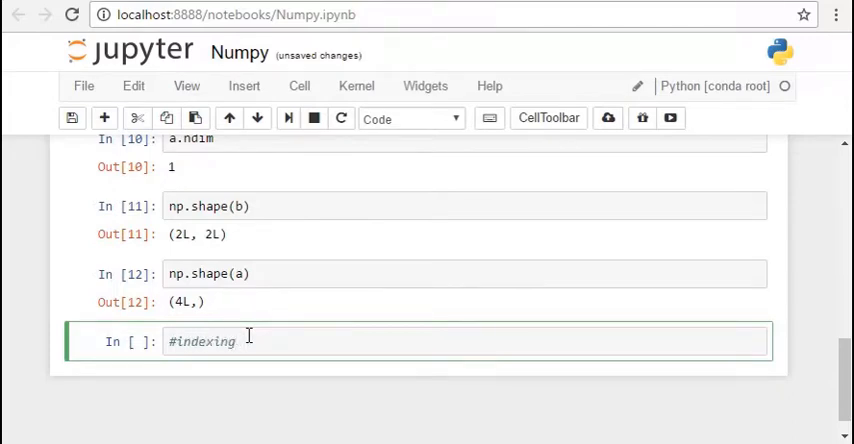
{"action": "key", "text": "enter"}
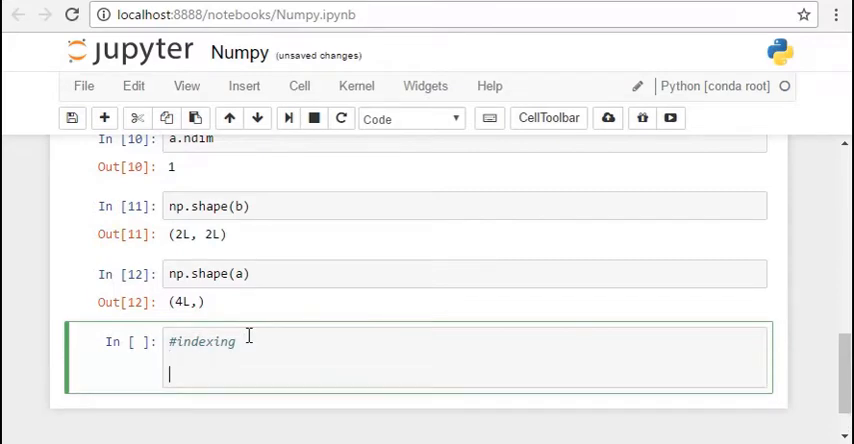
{"action": "type", "text": "print"}
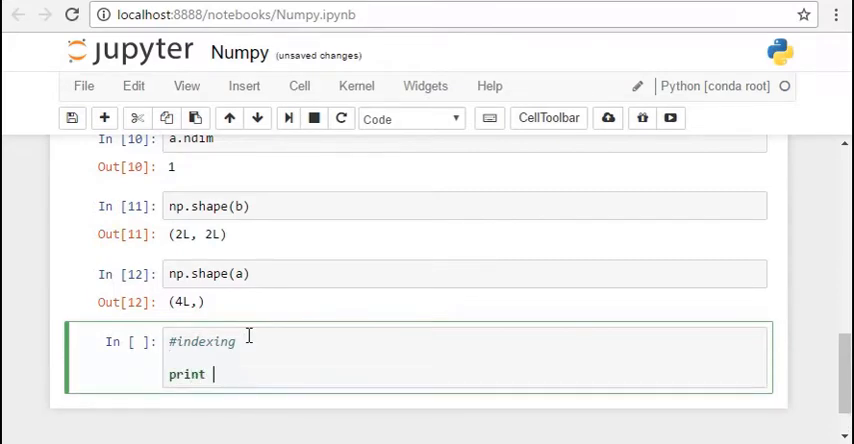
{"action": "type", "text": "b[]"}
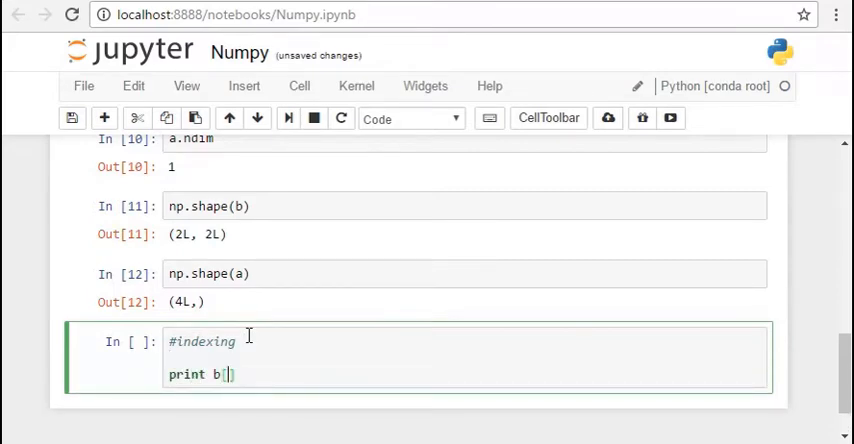
{"action": "type", "text": "0"}
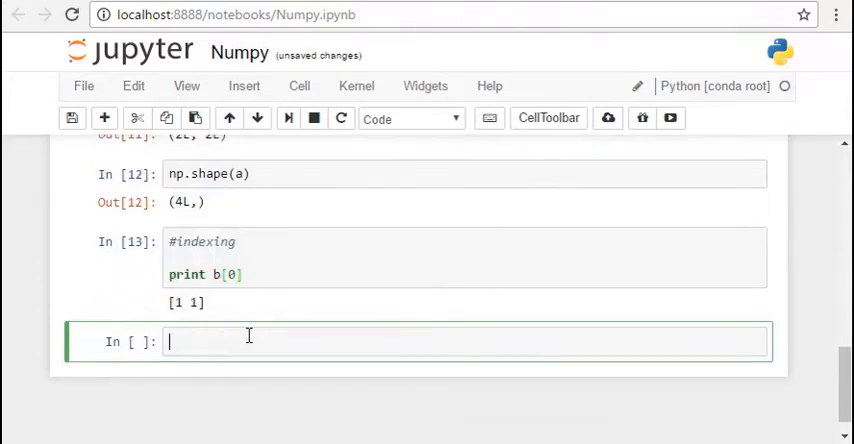
{"action": "type", "text": "print"}
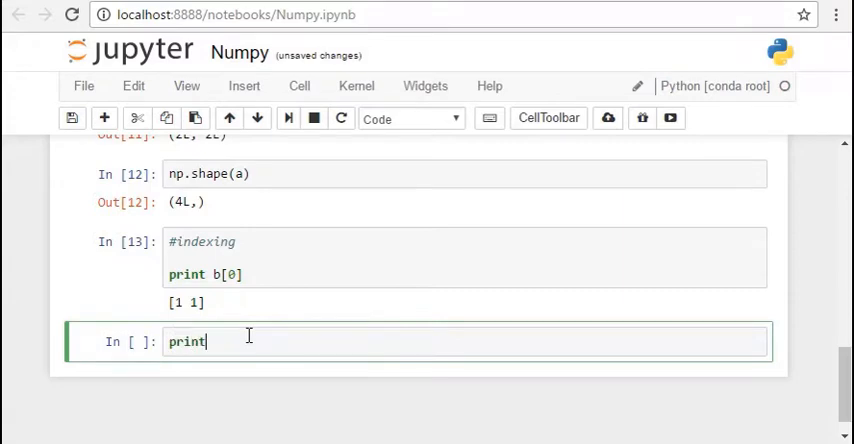
{"action": "type", "text": "b"}
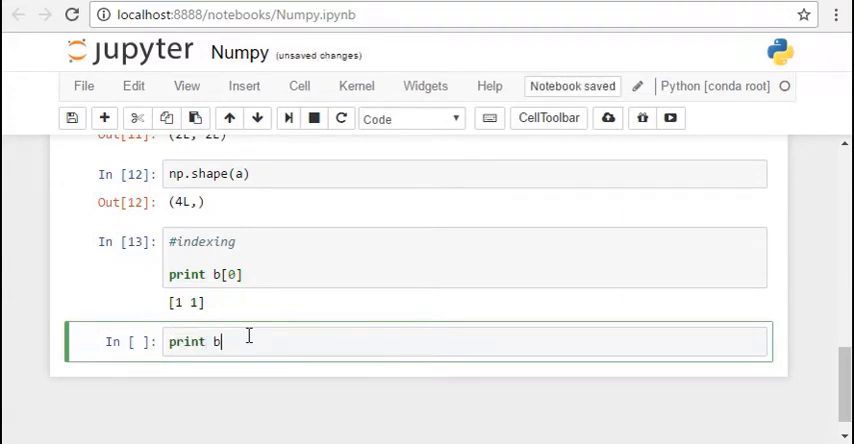
{"action": "type", "text": "[0]"}
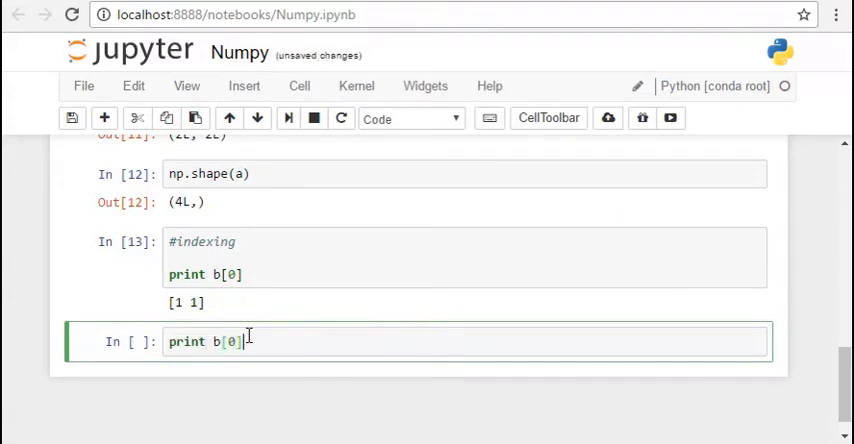
{"action": "type", "text": "[0]"}
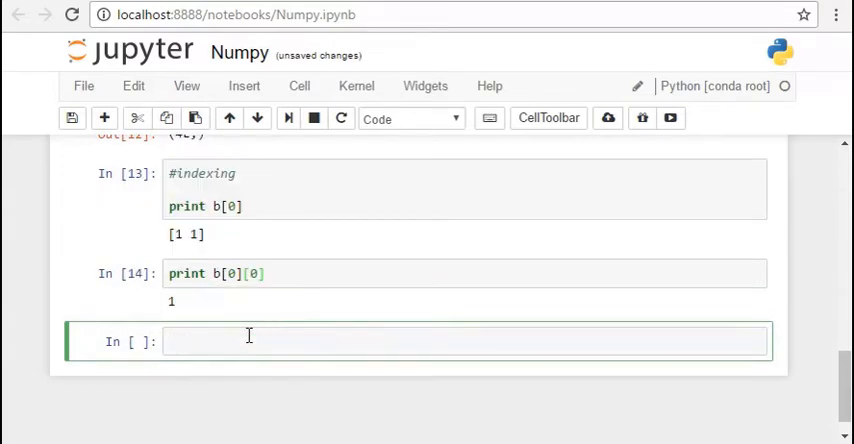
Slice a[1:3], returning array([2., 3.5])
{"action": "type", "text": "a[]"}
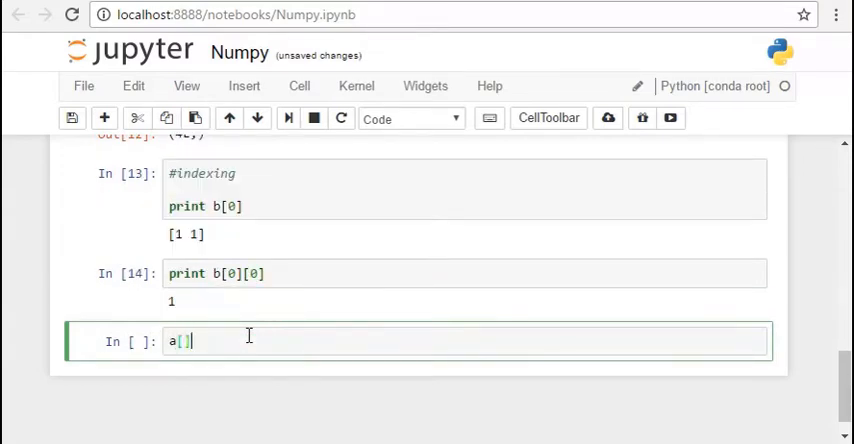
{"action": "type", "text": "0:3"}
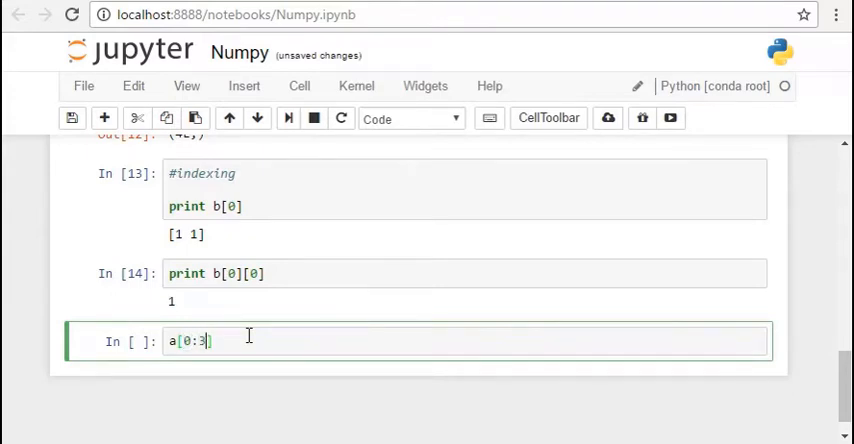
{"action": "type", "text": "1"}
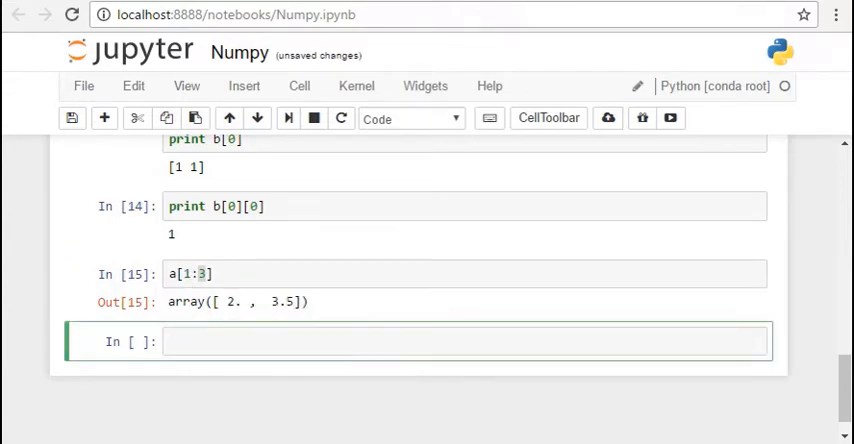
Add a '#generating random numbers' comment, set a = np.random.randn(6,4), and print it
{"action": "type", "text": "#"}
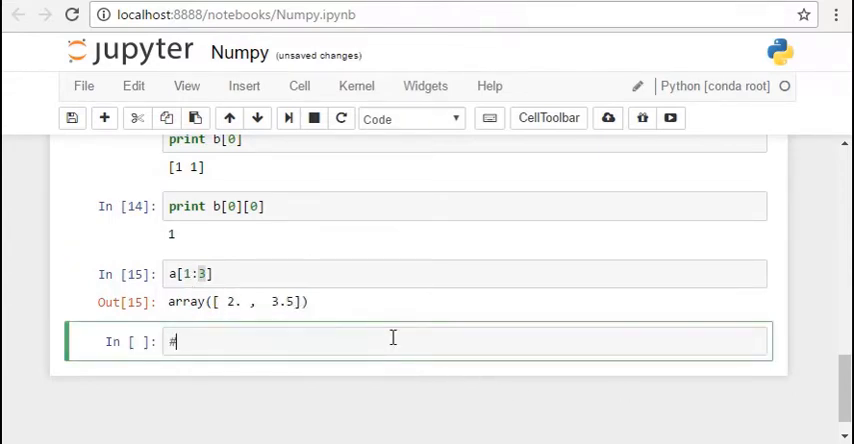
{"action": "type", "text": "genera"}
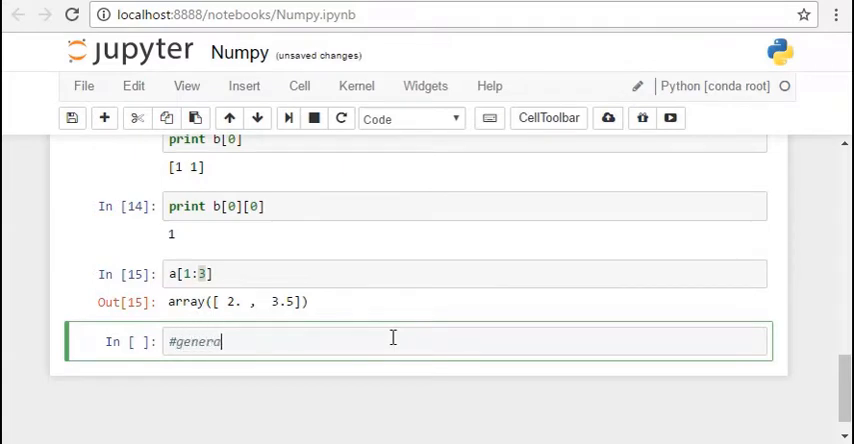
{"action": "type", "text": "ting random numbe"}
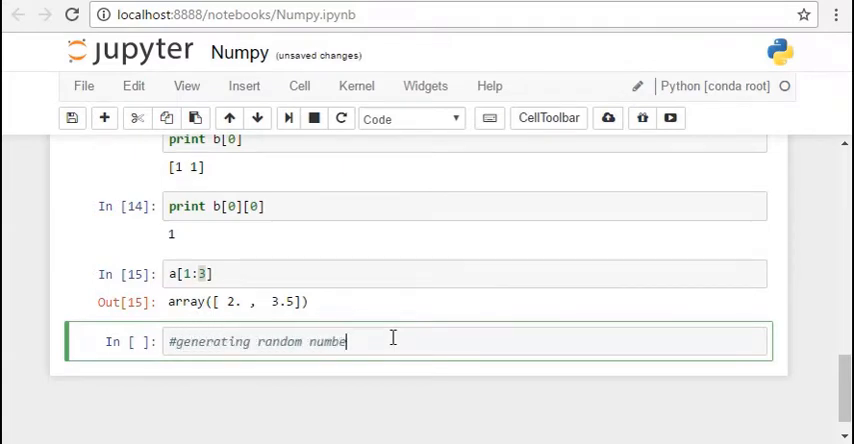
{"action": "type", "text": "rs"}
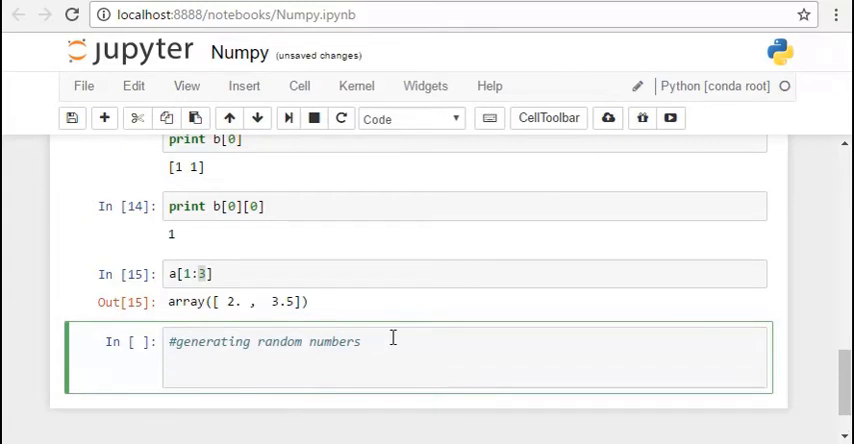
{"action": "type", "text": "a=np.random.randn"}
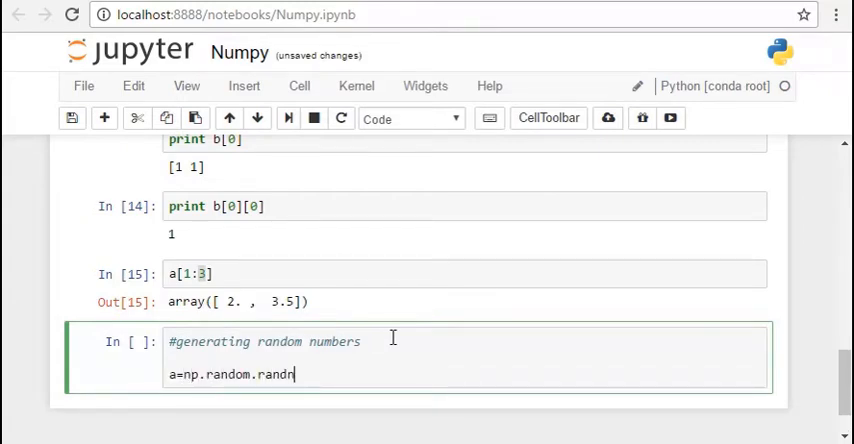
{"action": "type", "text": "(6)"}
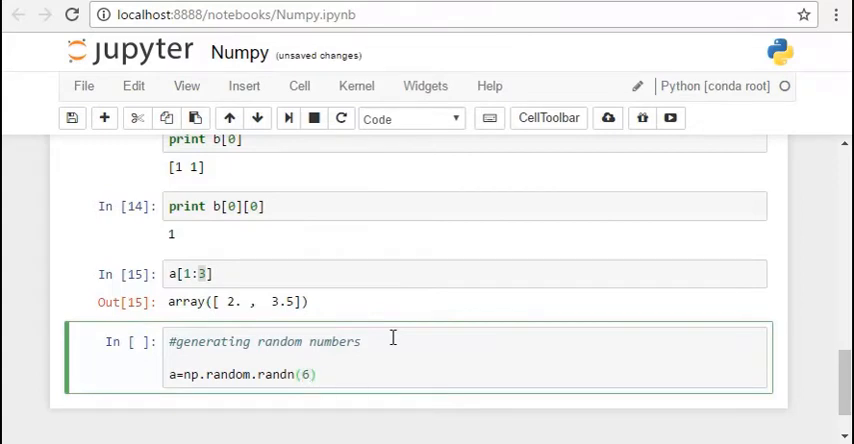
{"action": "type", "text": ",4"}
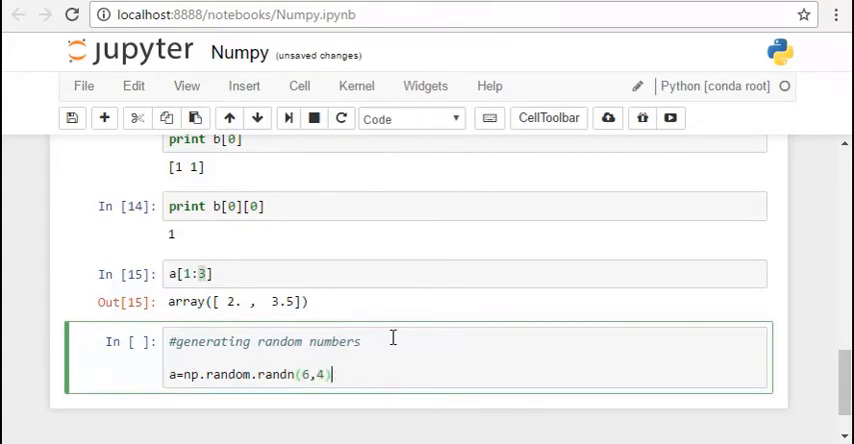
{"action": "type", "text": "print"}
{"action": "type", "text": "#"}
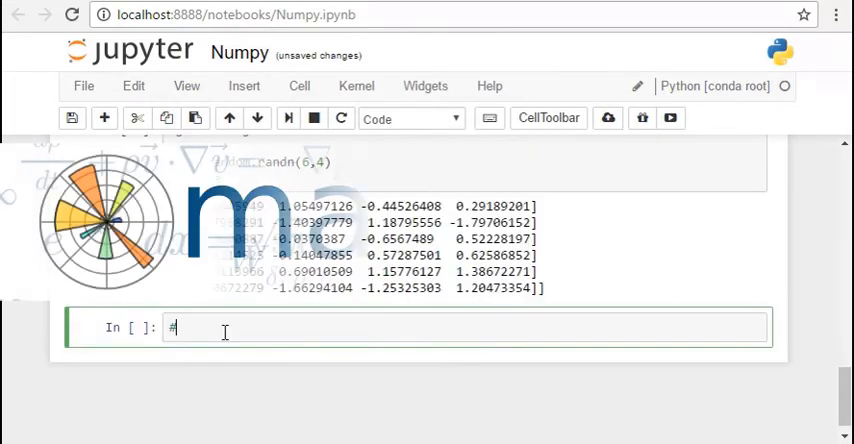
Add a '#Matplotlib' comment and run import matplotlib.pyplot as plt
{"action": "type", "text": "Mapl"}
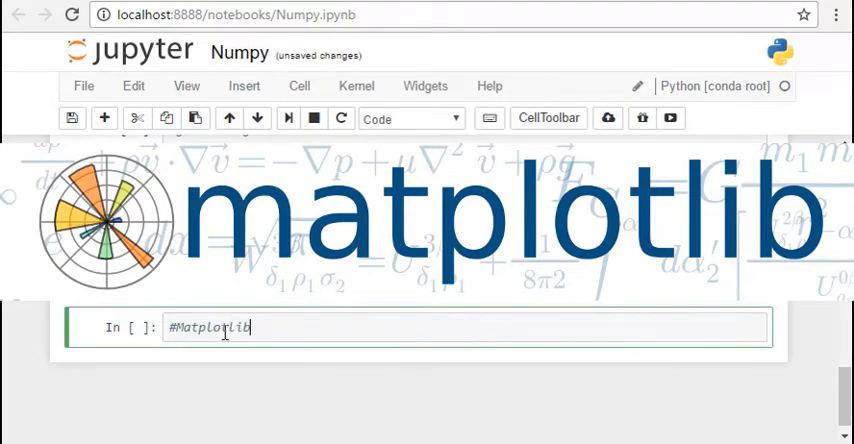
{"action": "type", "text": "import ma"}
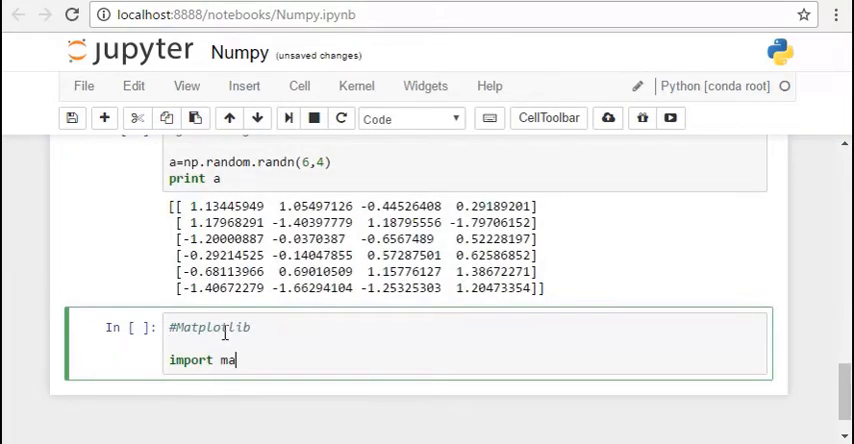
{"action": "type", "text": "tplotlib.pyplot as plt"}
{"action": "type", "text": "k"}
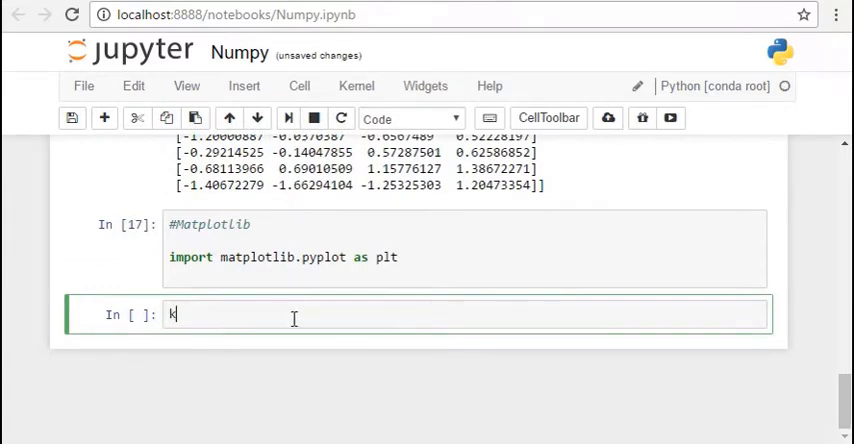
Define k = [1.1, 2.3, 4.5, 10, 11] and render it with plt.plot(k) and plt.show()
{"action": "type", "text": "=[1.1]"}
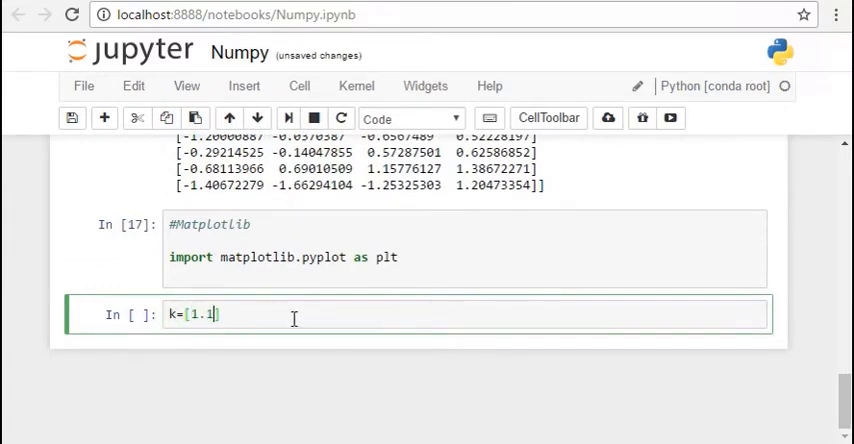
{"action": "type", "text": ",2.3,"}
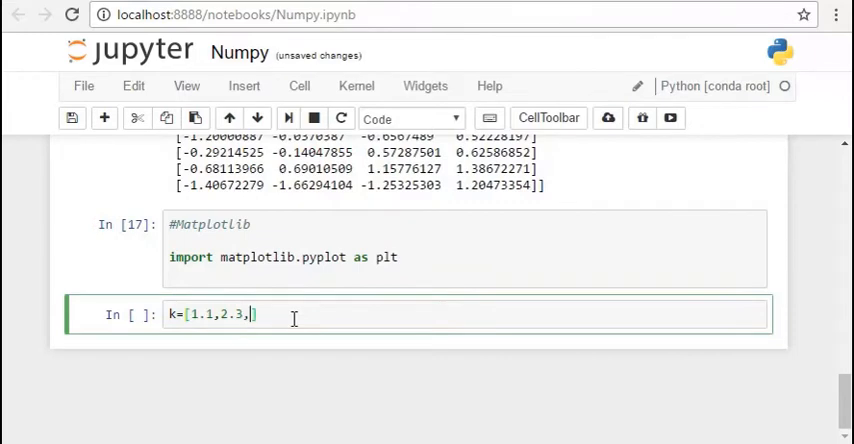
{"action": "type", "text": "4.5,10,11"}
{"action": "type", "text": "p"}
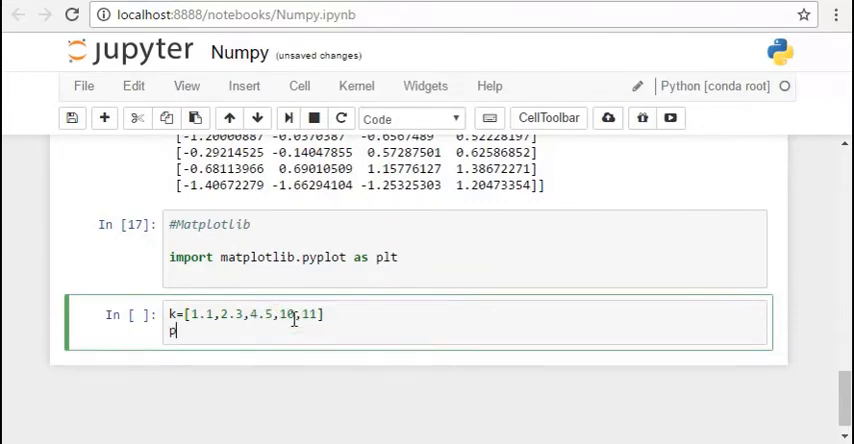
{"action": "type", "text": "lt.plot()"}
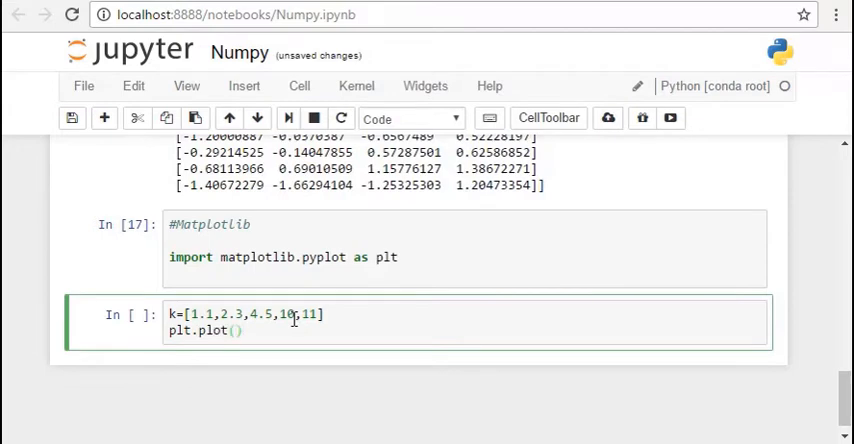
{"action": "type", "text": "plt.show"}
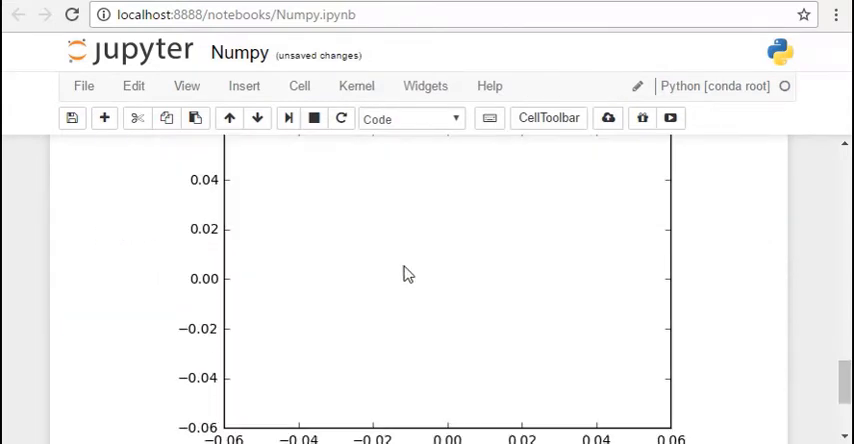
{"action": "scroll", "scroll_direction": "up", "scroll_amount": 3}
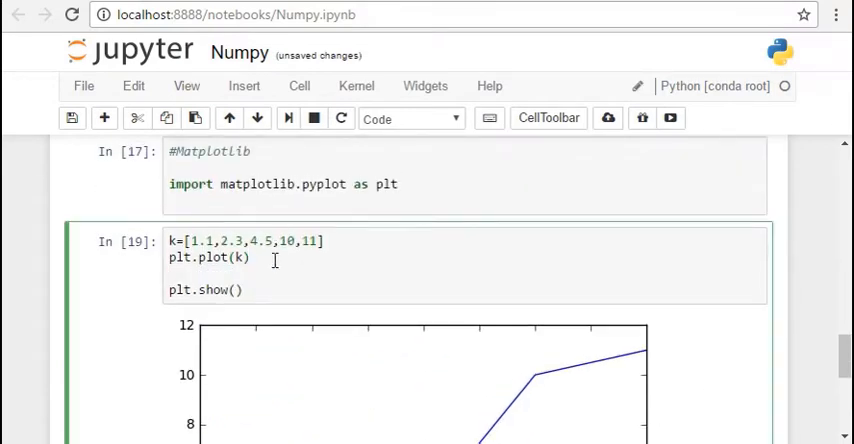
Add plt.ylabel("Y axis") before plt.show() in cell 19 and rerun it
{"action": "type", "text": "plt."}
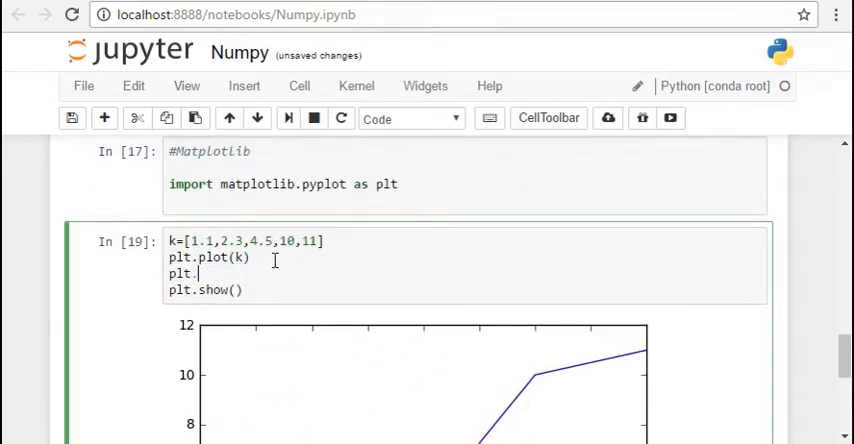
{"action": "type", "text": "ylab"}
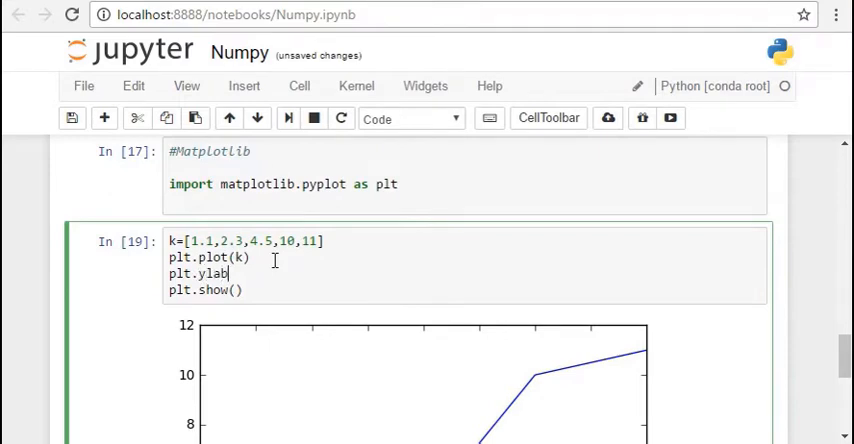
{"action": "type", "text": "(\"\")"}
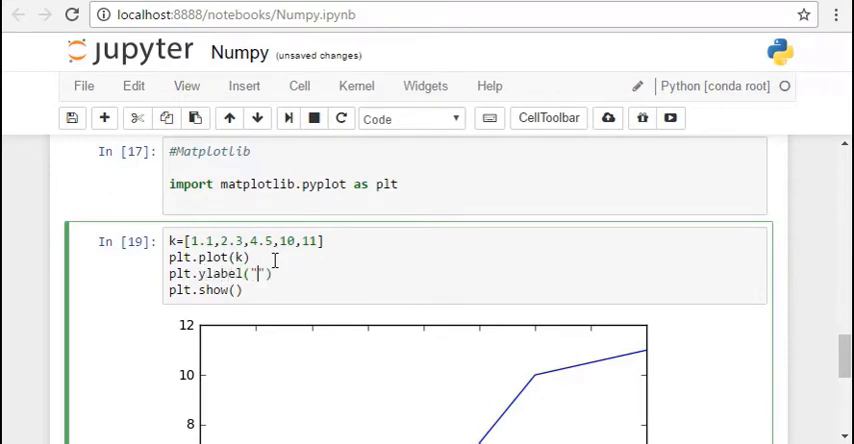
{"action": "type", "text": "Y axis"}
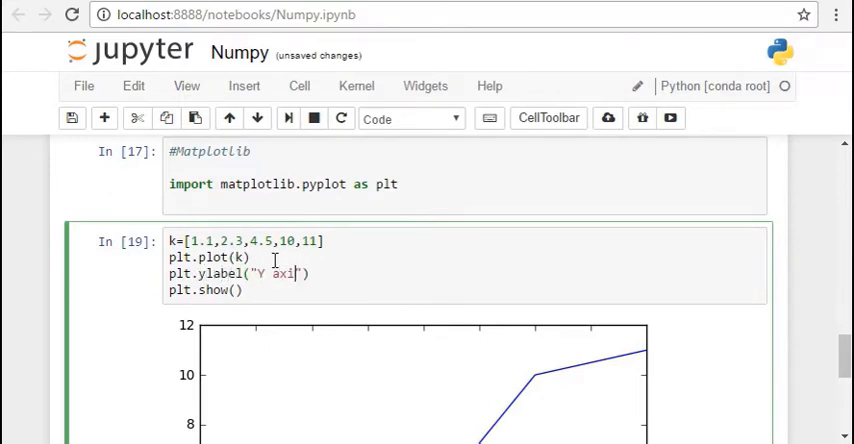
{"action": "scroll", "scroll_direction": "down", "scroll_amount": 3}
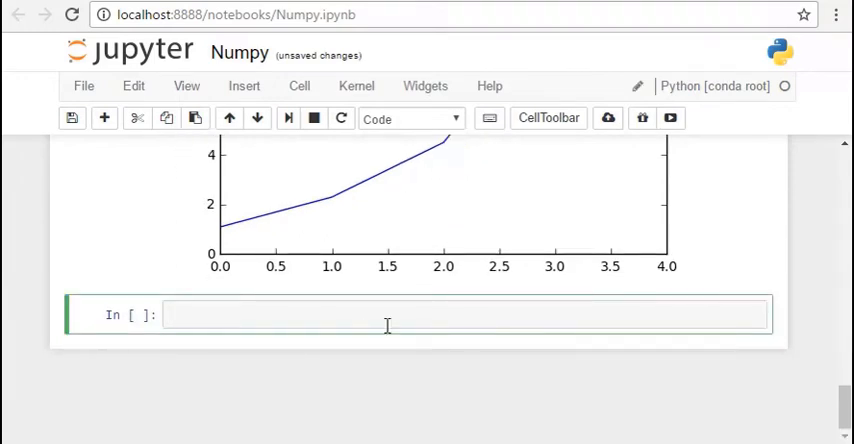
Run a new cell with plt.plot([1,2,3,4],[1,4,9,16]) and plt.show()
{"action": "type", "text": "plt.plot(["}
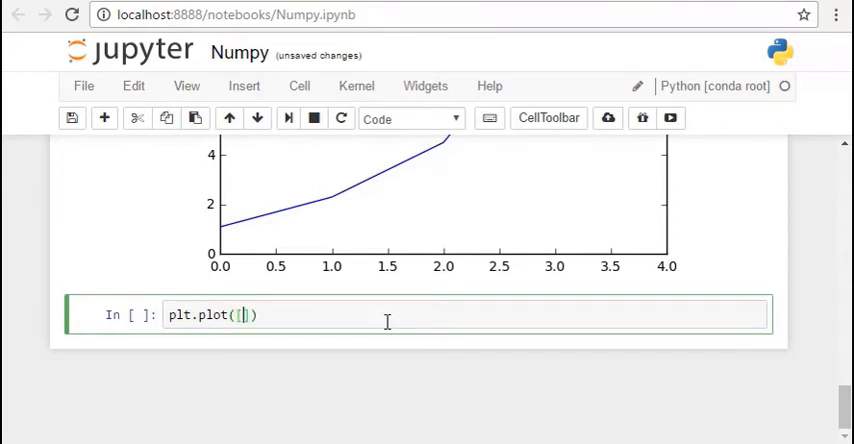
{"action": "type", "text": "1,"}
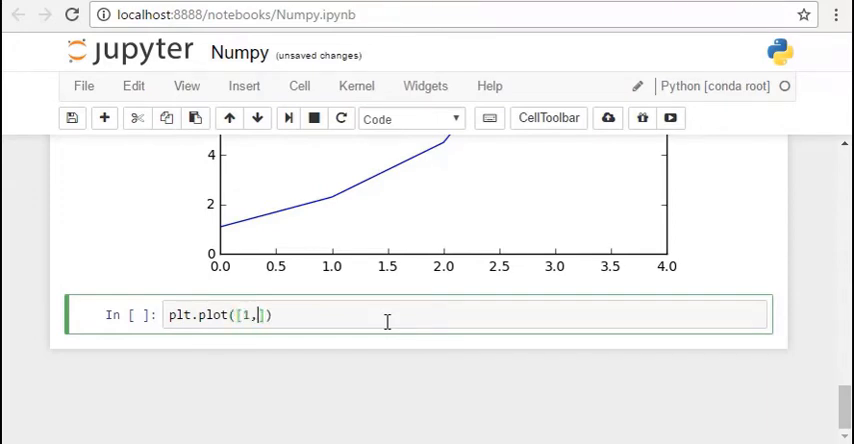
{"action": "type", "text": "2,3,4"}
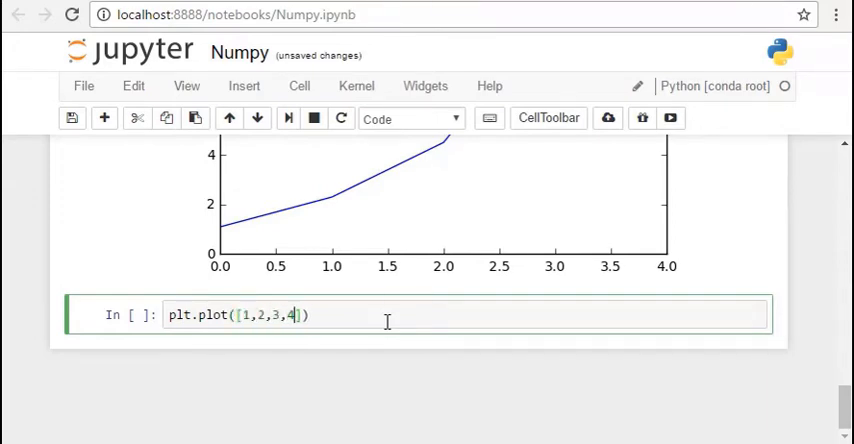
{"action": "type", "text": ","}
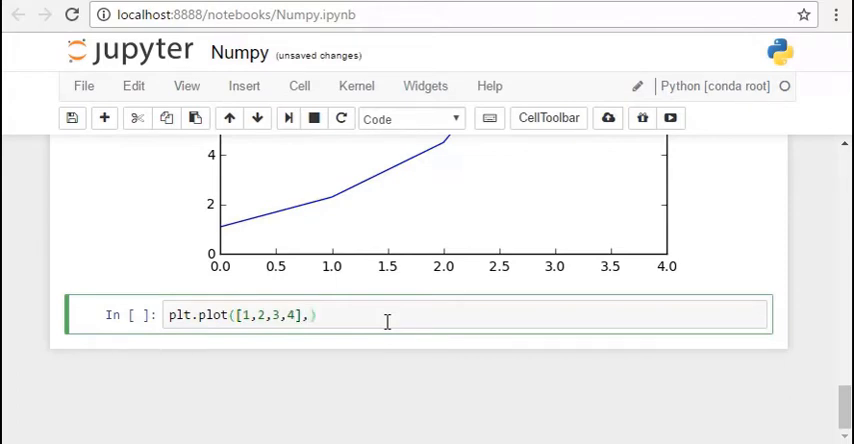
{"action": "type", "text": "[1,"}
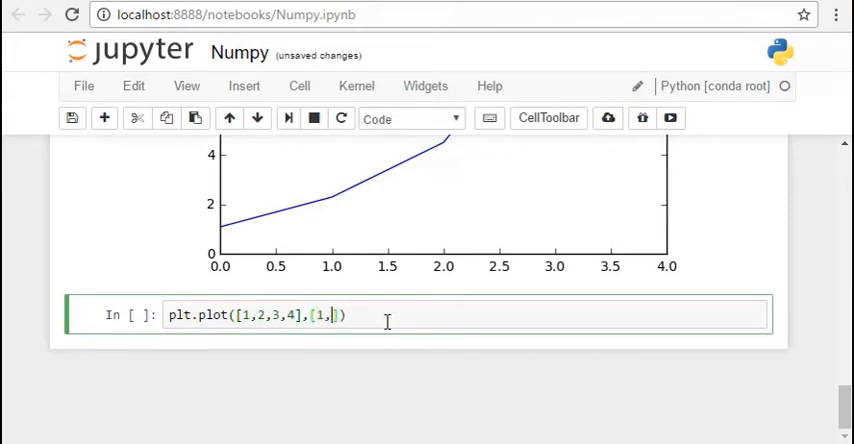
{"action": "type", "text": "4,9,16])"}
{"action": "type", "text": "plt.show()"}
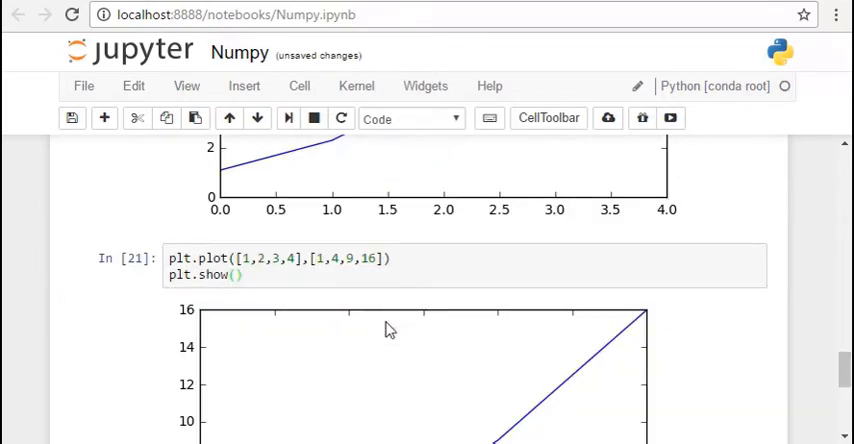
{"action": "scroll", "scroll_direction": "down", "scroll_amount": 3}
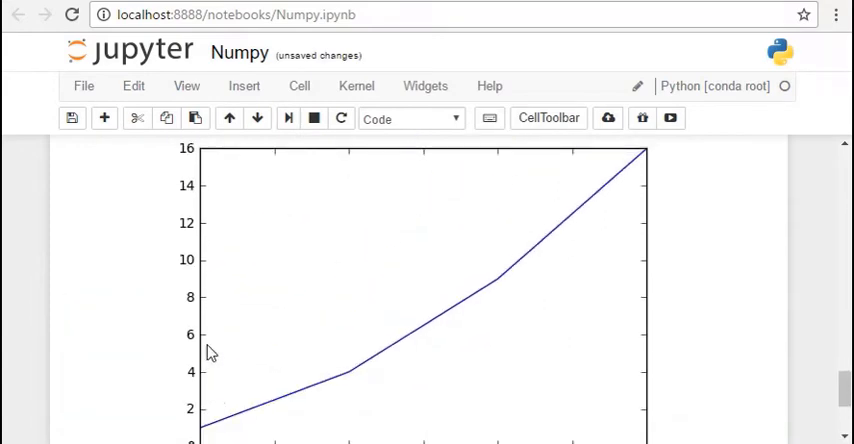
{"action": "scroll", "scroll_direction": "up", "scroll_amount": 3}
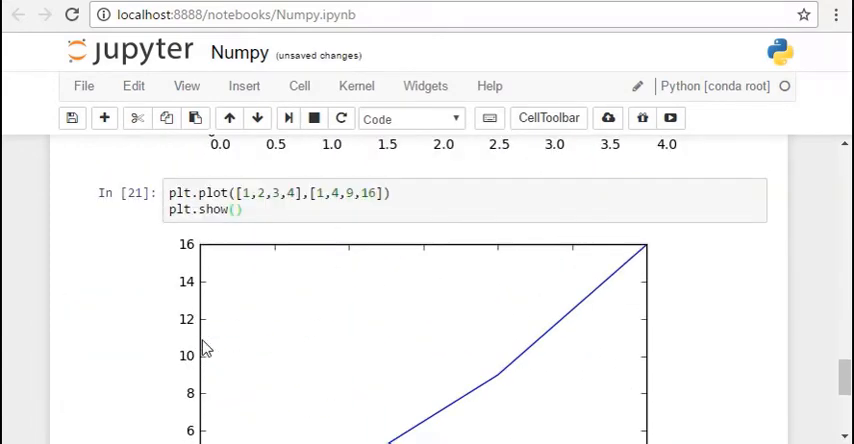
{"action": "scroll", "scroll_direction": "down", "scroll_amount": 3}
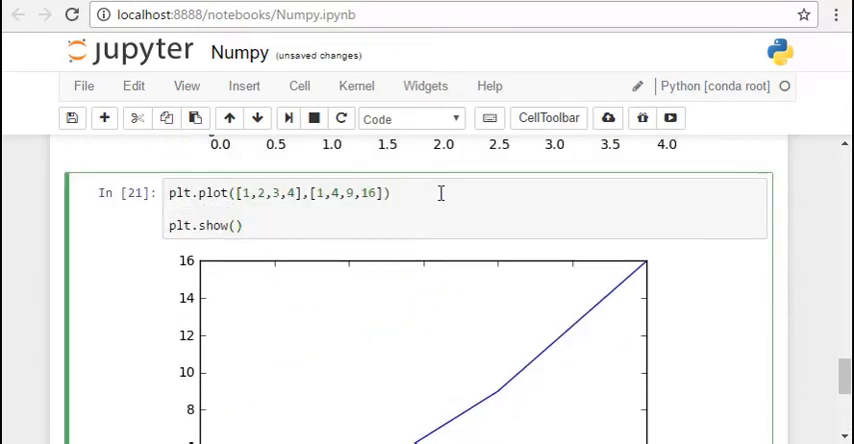
Add plt.axis([0,10,0,20]) to the plotting cell, rerun it, and return to the cell
{"action": "type", "text": "plt.axis()"}
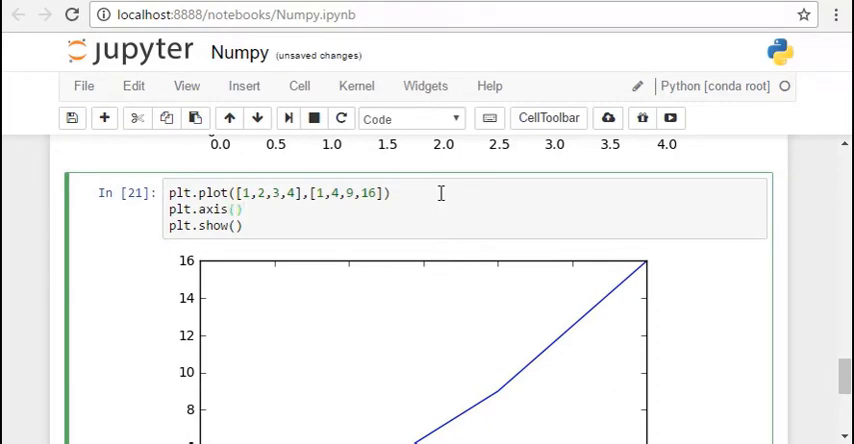
{"action": "type", "text": "[]"}
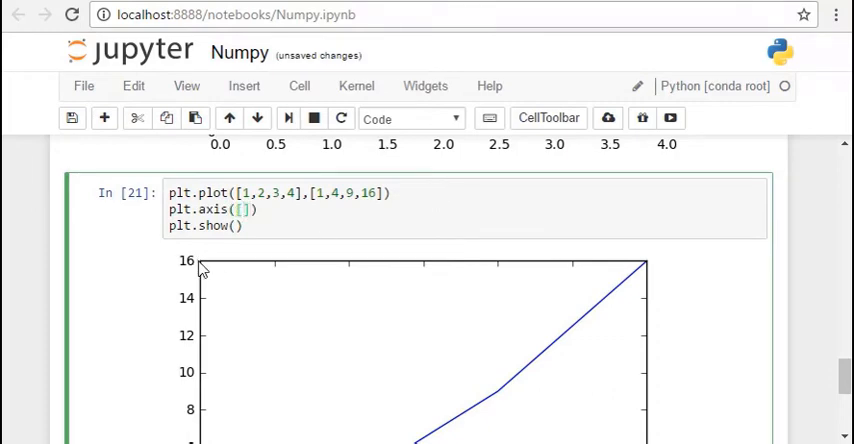
{"action": "type", "text": "0,"}
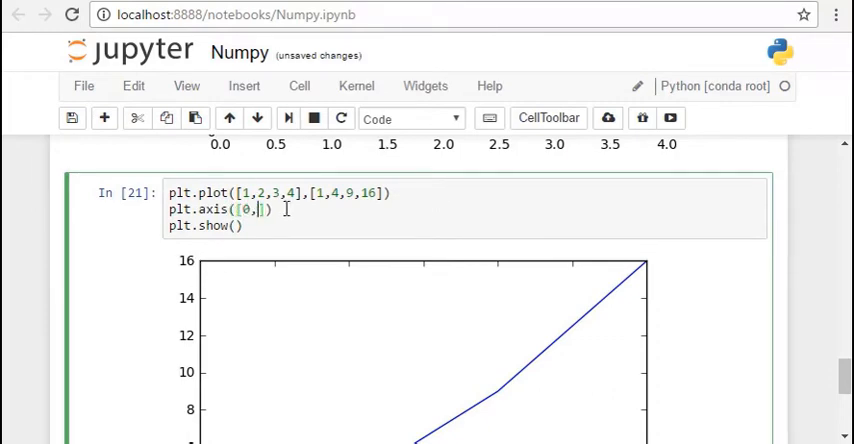
{"action": "type", "text": "5,0,16"}
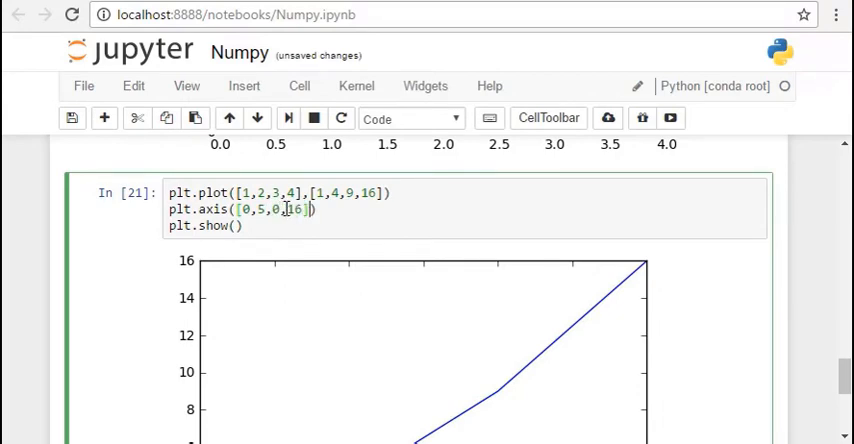
{"action": "type", "text": "20"}
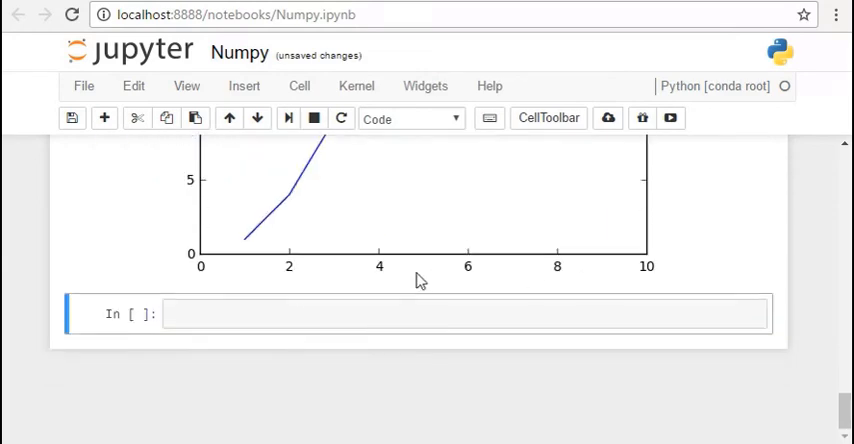
{"action": "left_click", "coordinate": [440, 313]}
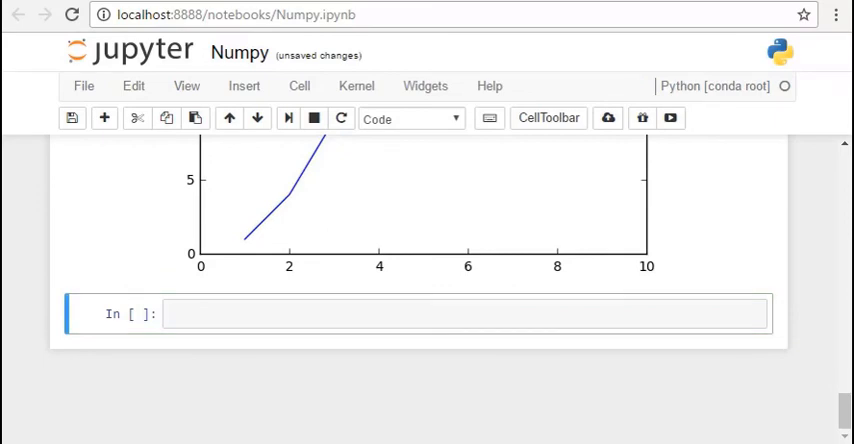
{"action": "scroll", "scroll_direction": "up", "scroll_amount": 3}
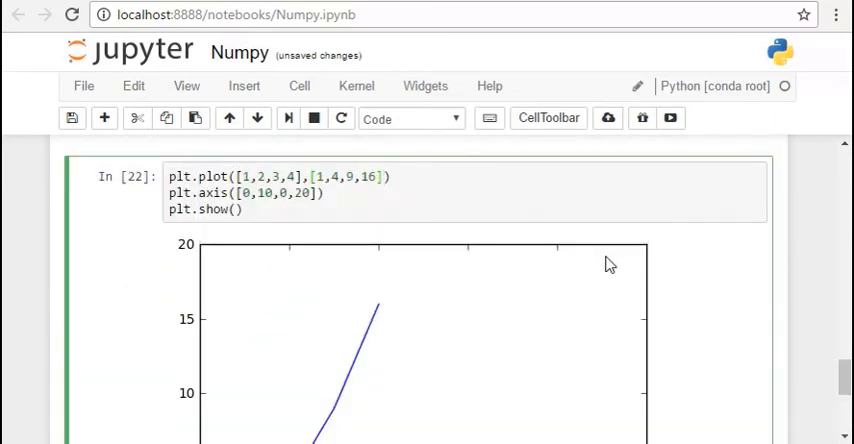
Add a marker format string to plt.plot, ending with 'b^' triangles, and rerun
{"action": "type", "text": ",'"}
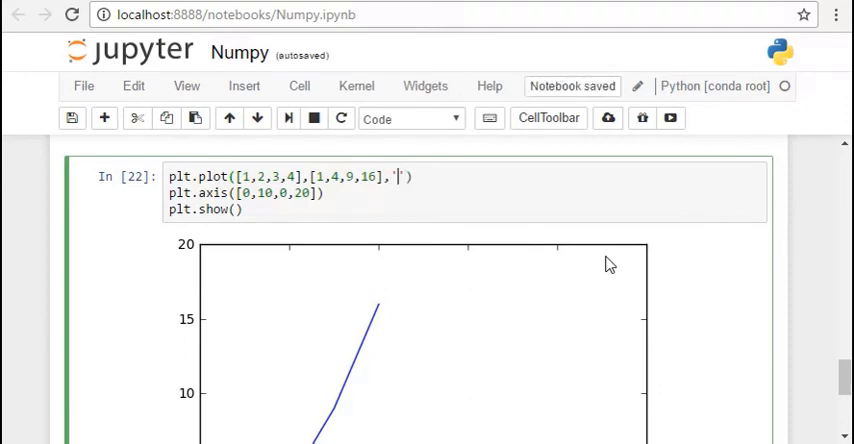
{"action": "type", "text": "ro"}
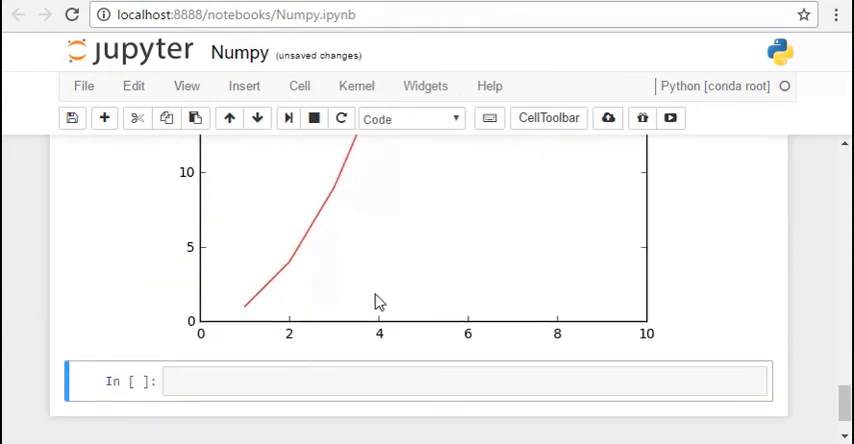
{"action": "scroll", "scroll_direction": "down", "scroll_amount": 3}
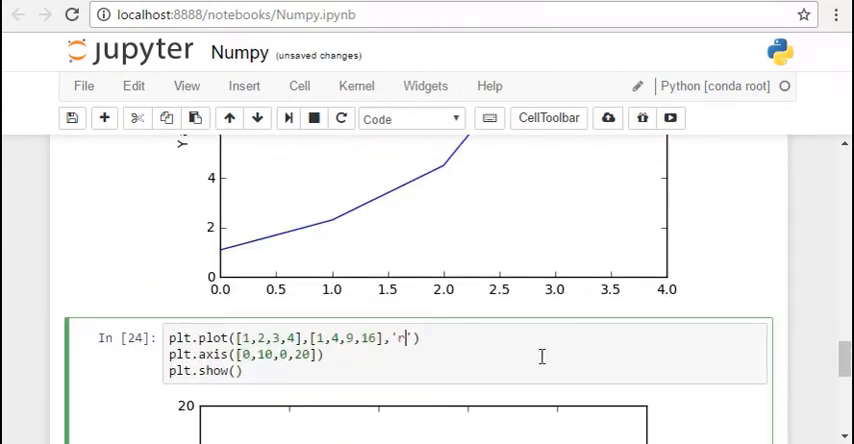
{"action": "type", "text": "^"}
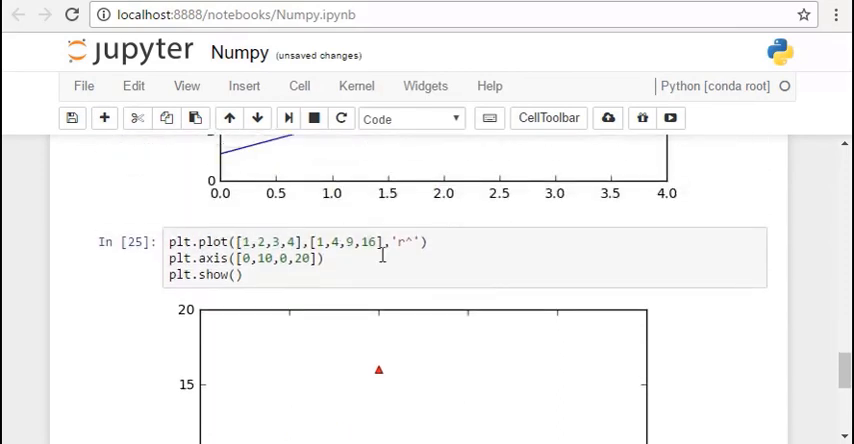
{"action": "scroll", "scroll_direction": "down", "scroll_amount": 3}
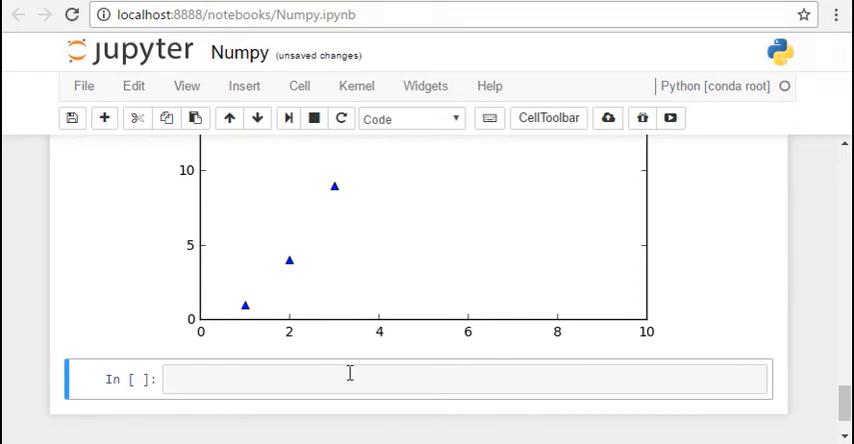
Run plt.plot(a,a**2,'ro',a,a**3,'b^') with plt.show() in a new cell
{"action": "type", "text": "plt."}
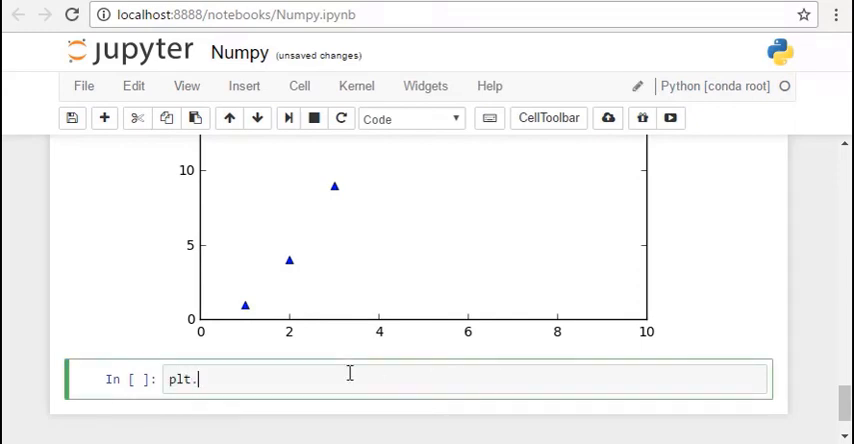
{"action": "type", "text": "plot"}
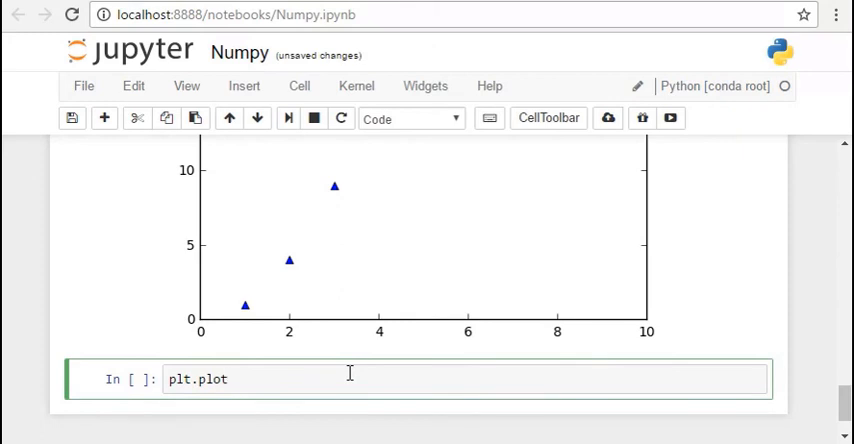
{"action": "type", "text": "(a)"}
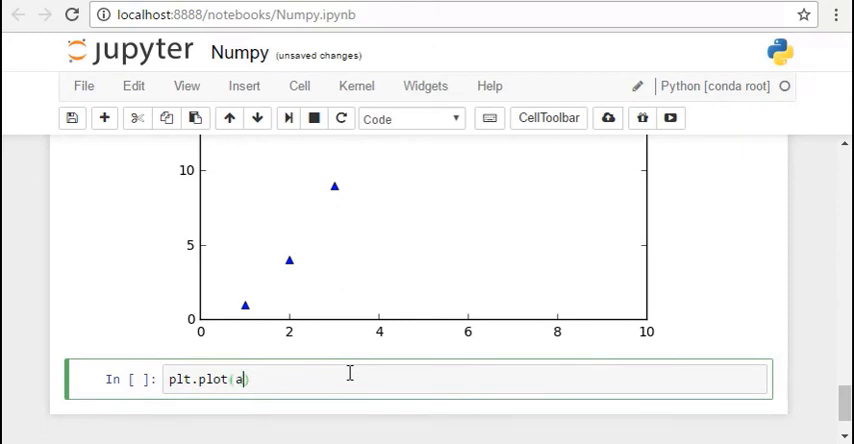
{"action": "type", "text": ",a**2,'ro"}
{"action": "type", "text": "plt.show()"}
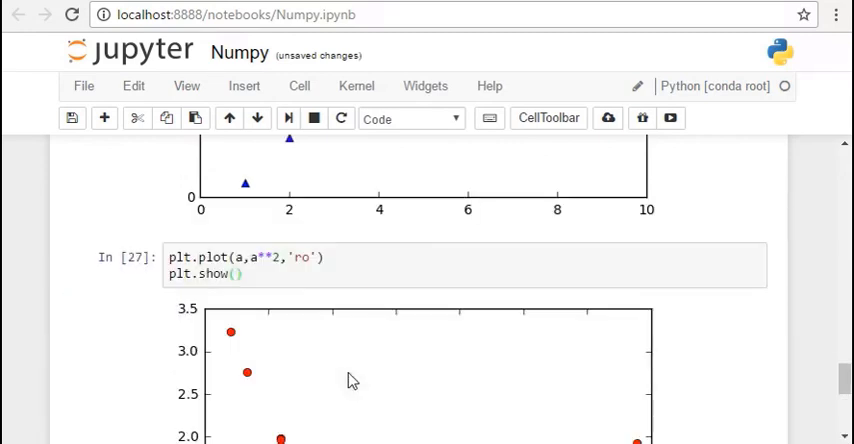
{"action": "scroll", "scroll_direction": "down", "scroll_amount": 3}
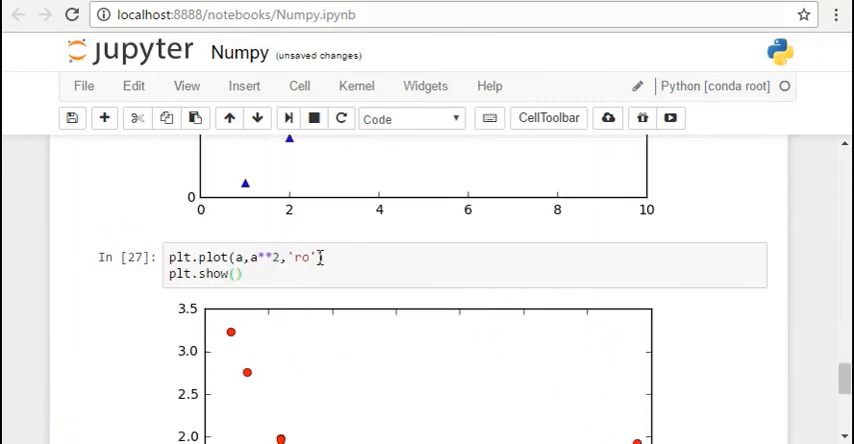
{"action": "type", "text": ",b"}
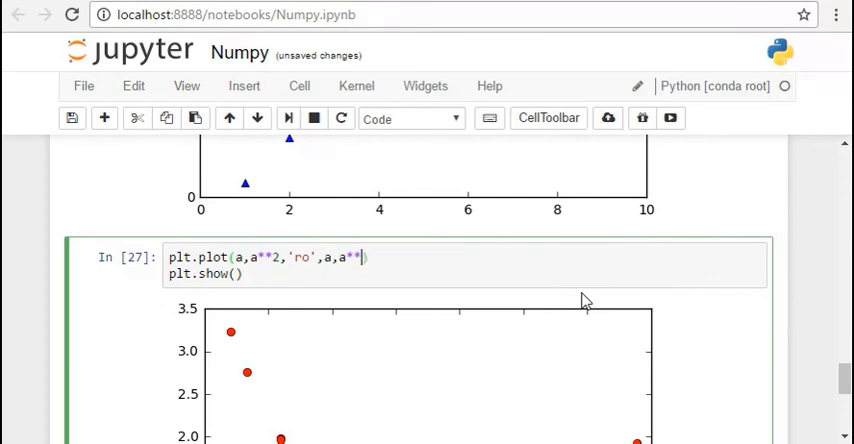
{"action": "type", "text": "3,b"}
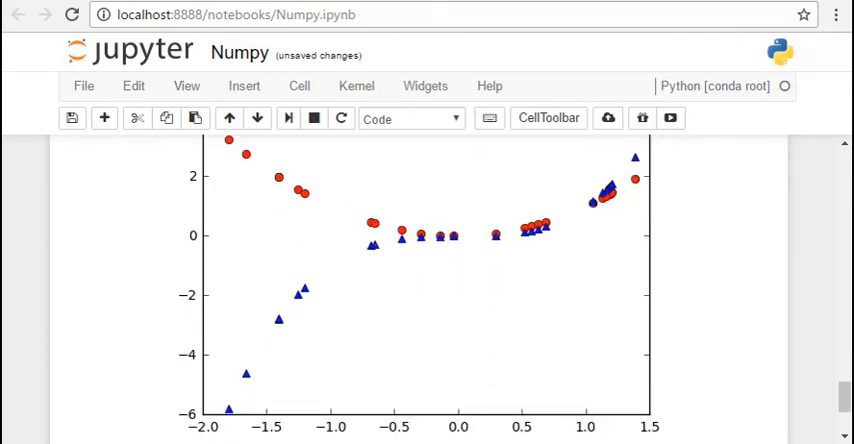
{"action": "scroll", "scroll_direction": "down", "scroll_amount": 3}
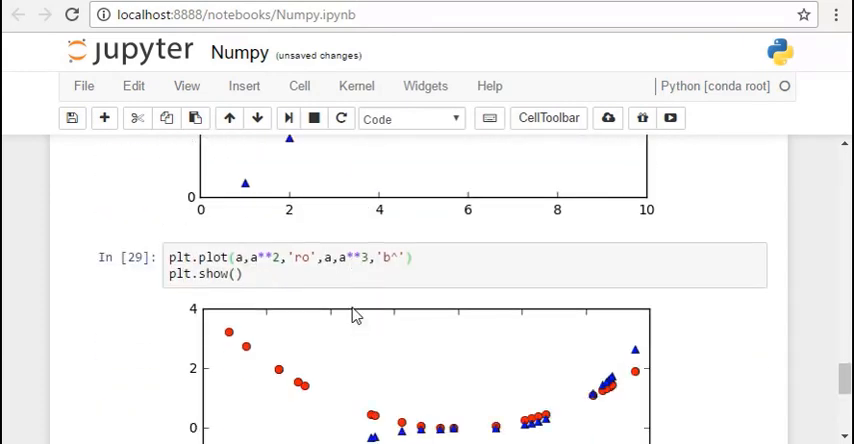